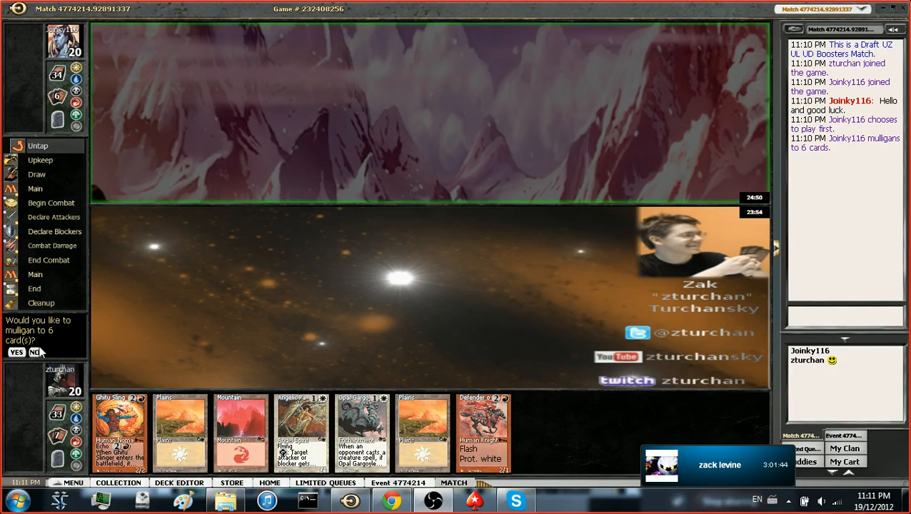
Step: Keep the seven-card opening hand without taking a mulligan
{"action": "left_click", "coordinate": [34, 352]}
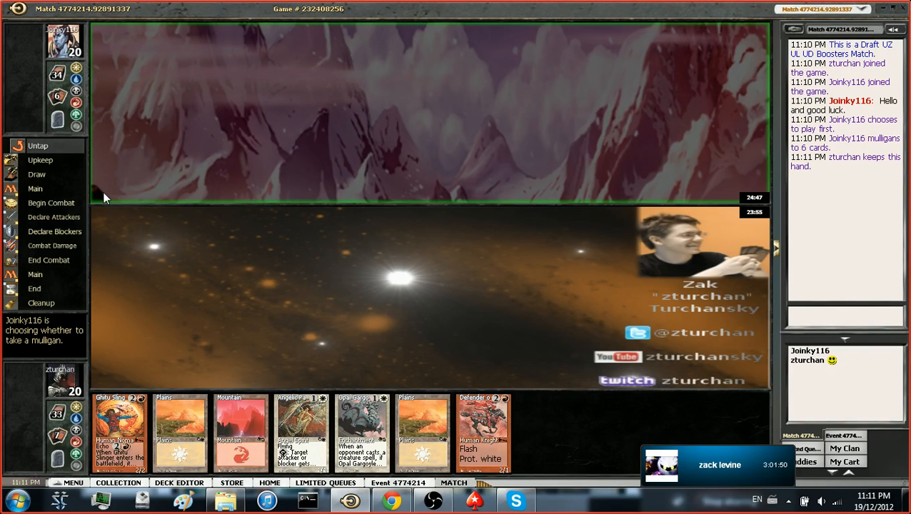
{"action": "mouse_move", "coordinate": [513, 219]}
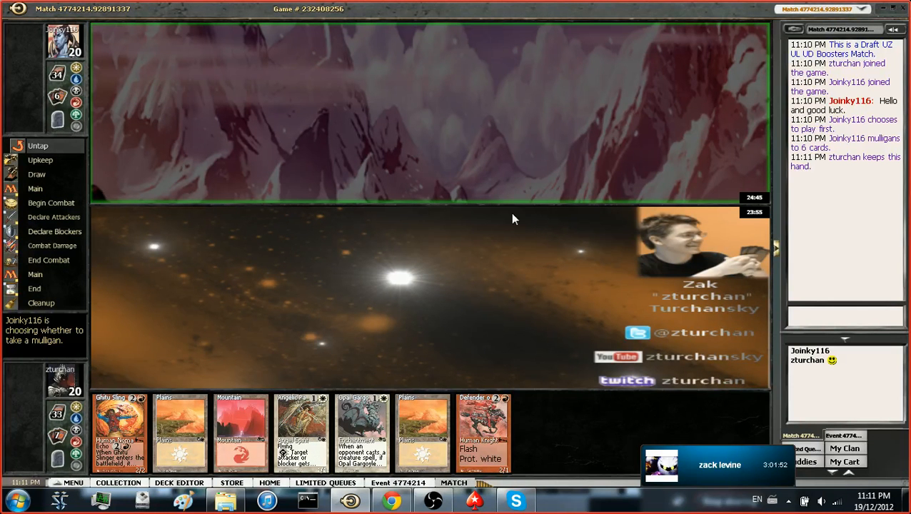
{"action": "mouse_move", "coordinate": [513, 410]}
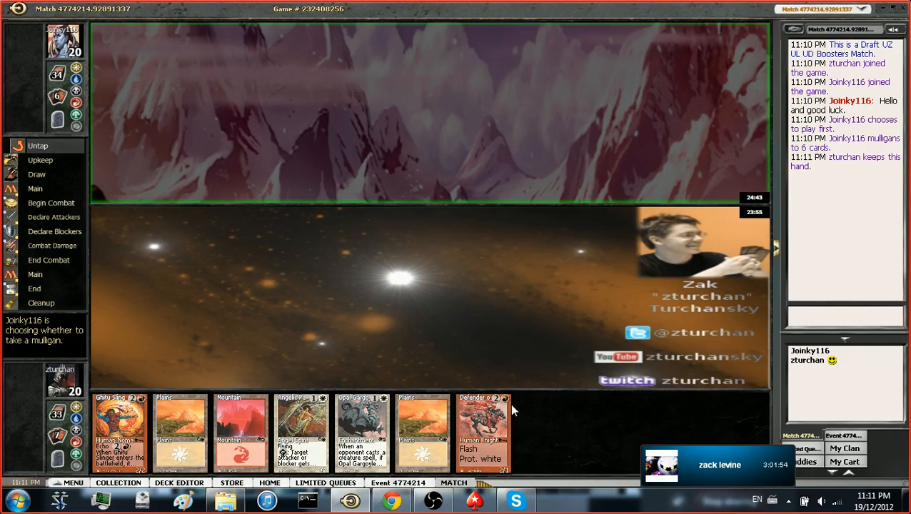
{"action": "mouse_move", "coordinate": [578, 301]}
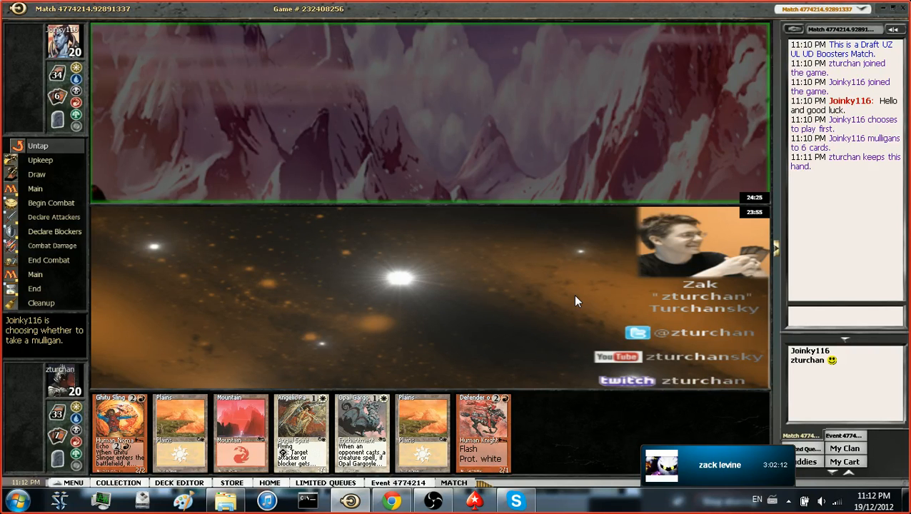
{"action": "mouse_move", "coordinate": [314, 190]}
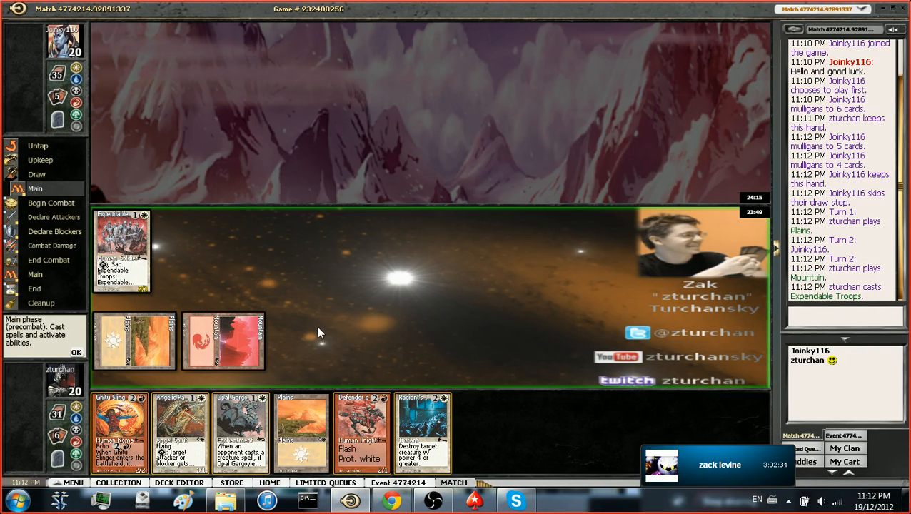
Step: Confirm the play that leads to the opponent conceding game one on turn 4
{"action": "left_click", "coordinate": [76, 352]}
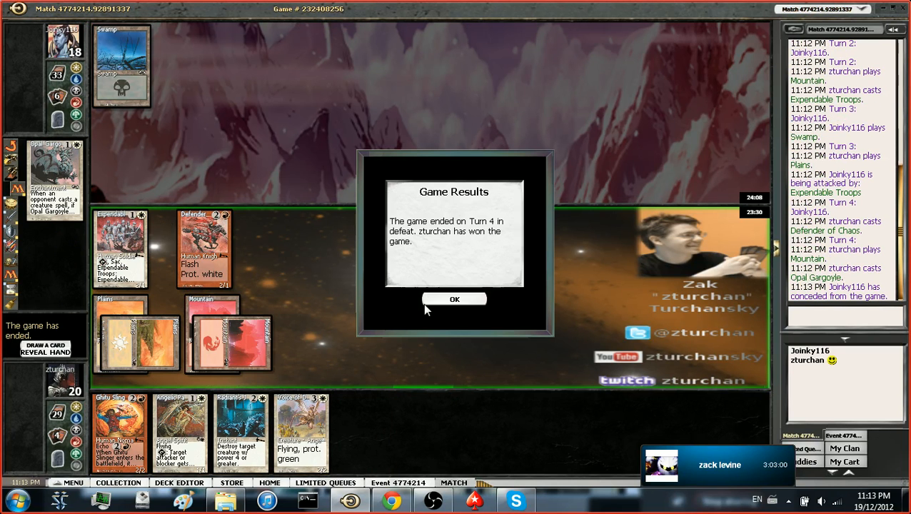
Step: Dismiss the Game Results notice and submit the deck for game two
{"action": "left_click", "coordinate": [454, 298]}
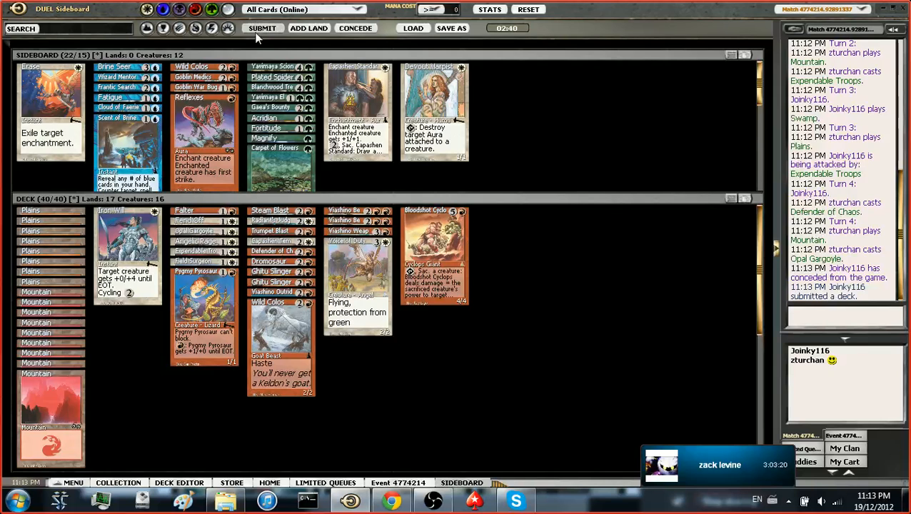
{"action": "left_click", "coordinate": [262, 28]}
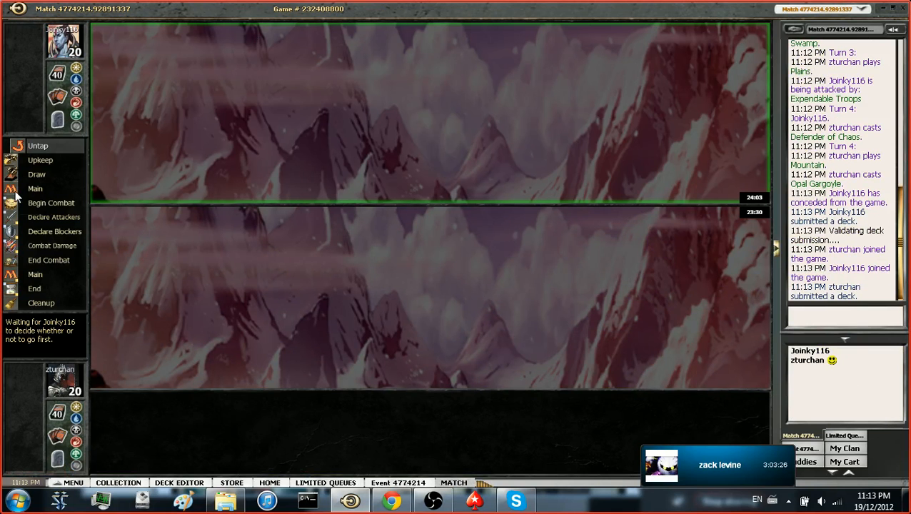
{"action": "mouse_move", "coordinate": [28, 202]}
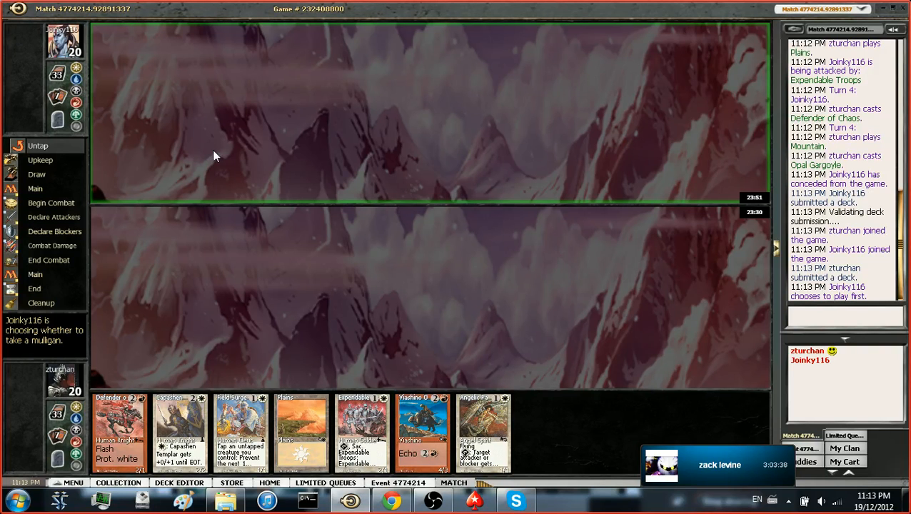
{"action": "mouse_move", "coordinate": [175, 282]}
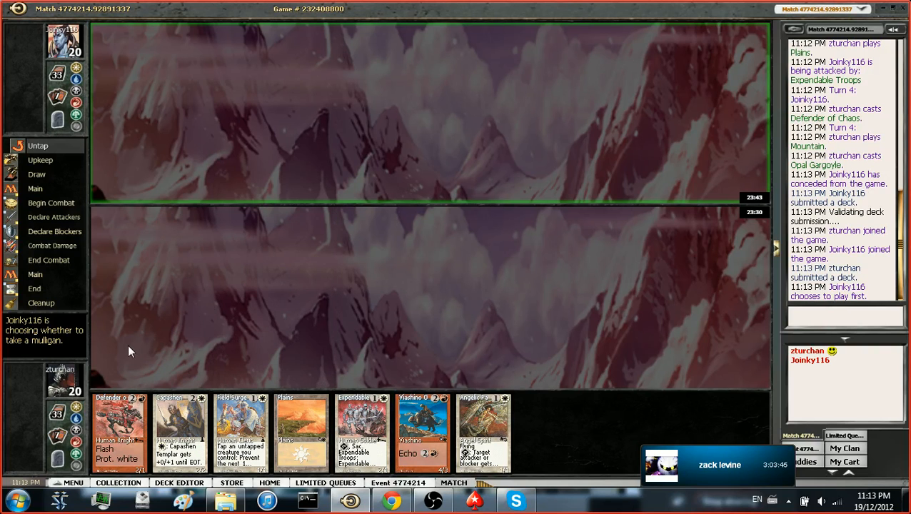
{"action": "mouse_move", "coordinate": [137, 268]}
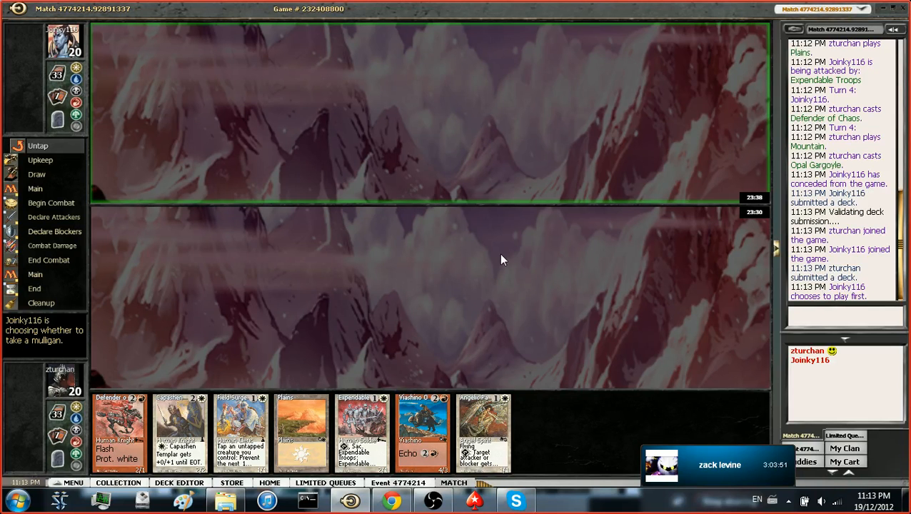
{"action": "mouse_move", "coordinate": [412, 226]}
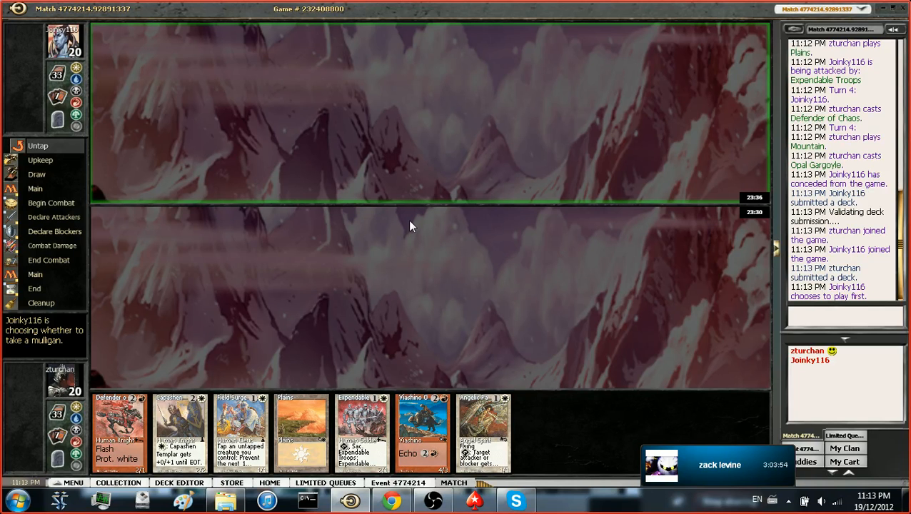
{"action": "mouse_move", "coordinate": [398, 209]}
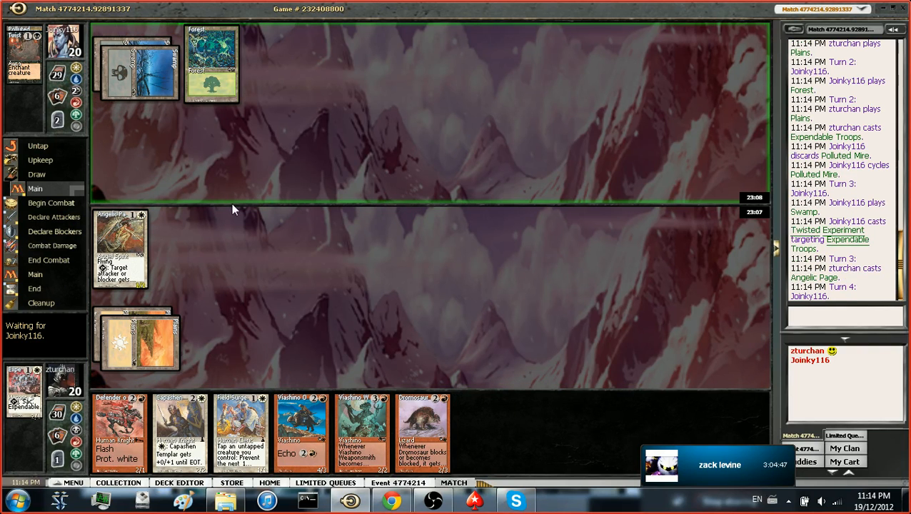
{"action": "mouse_move", "coordinate": [214, 187]}
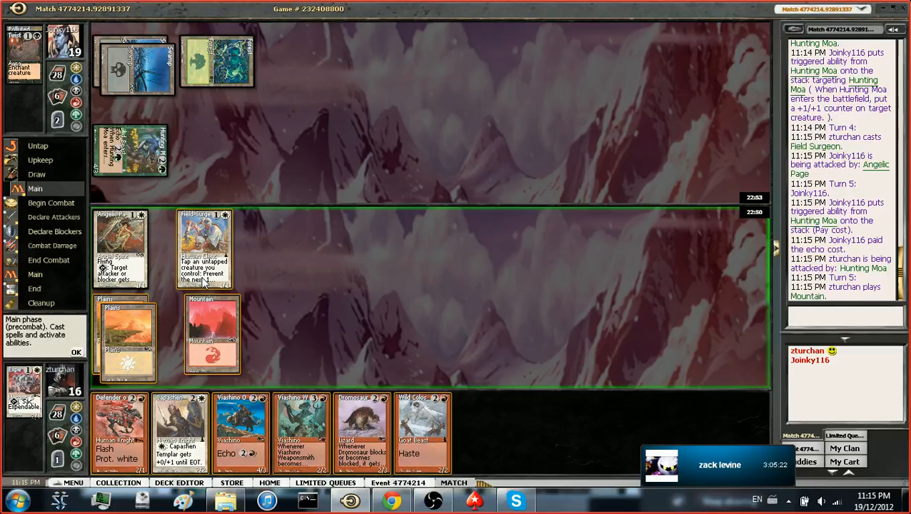
{"action": "mouse_move", "coordinate": [302, 343]}
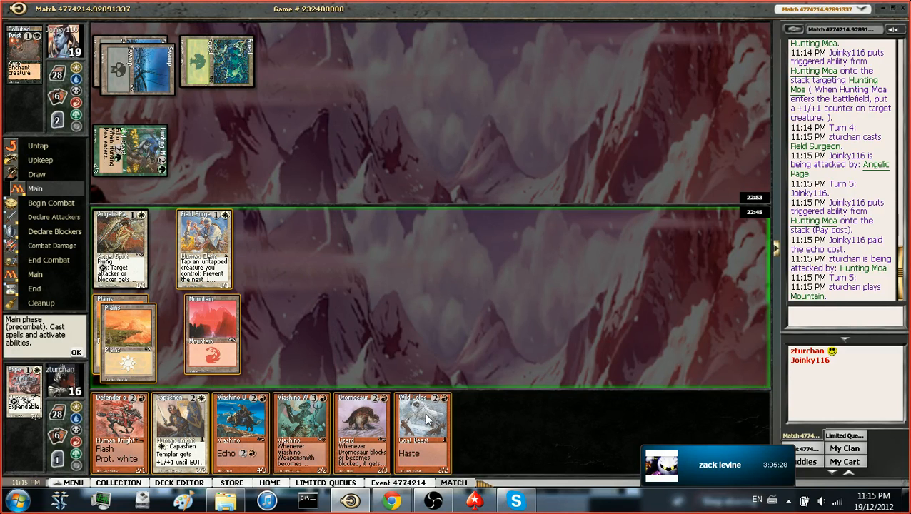
{"action": "mouse_move", "coordinate": [427, 421]}
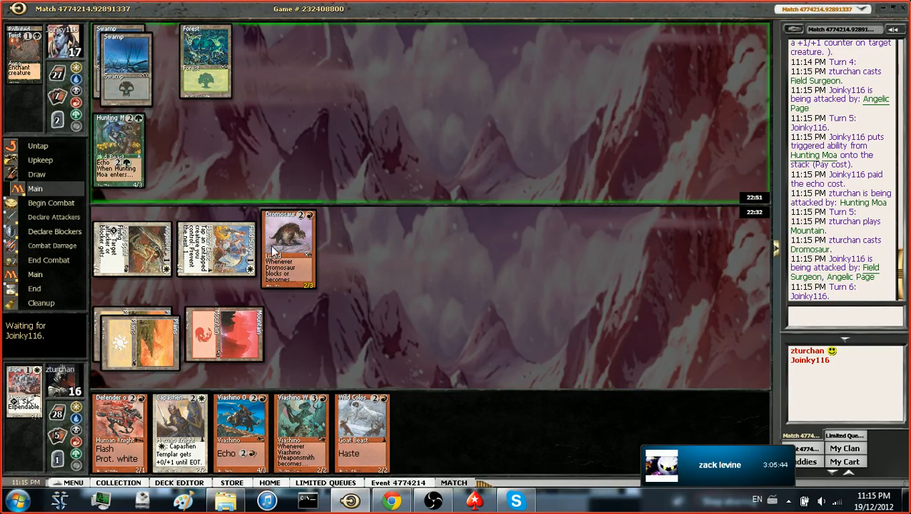
{"action": "mouse_move", "coordinate": [361, 314]}
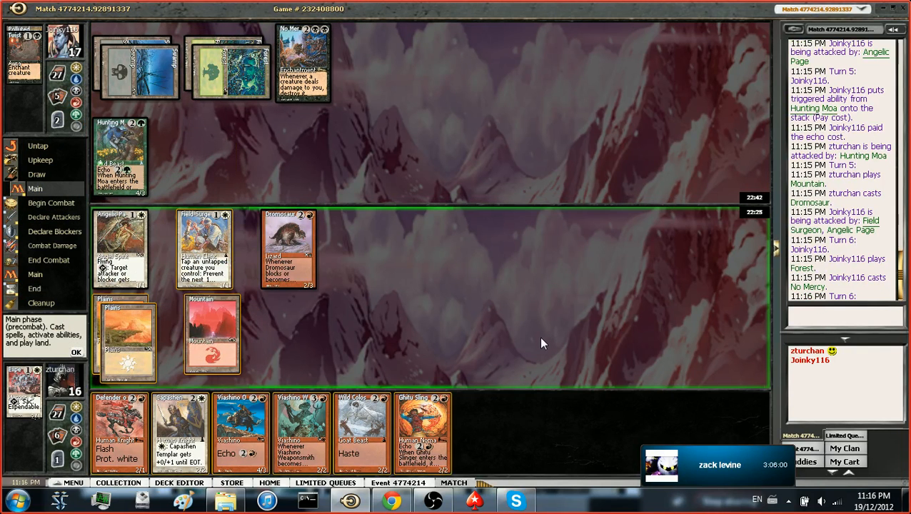
{"action": "mouse_move", "coordinate": [479, 391]}
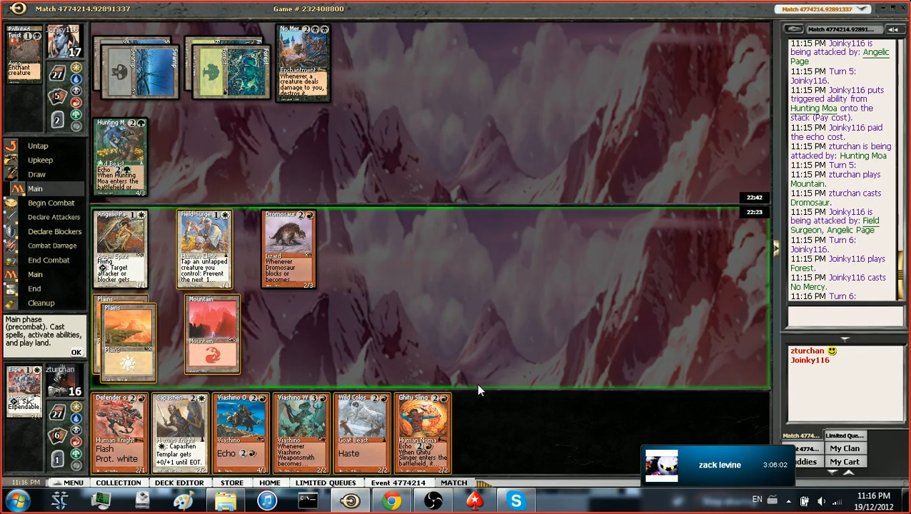
{"action": "mouse_move", "coordinate": [473, 386]}
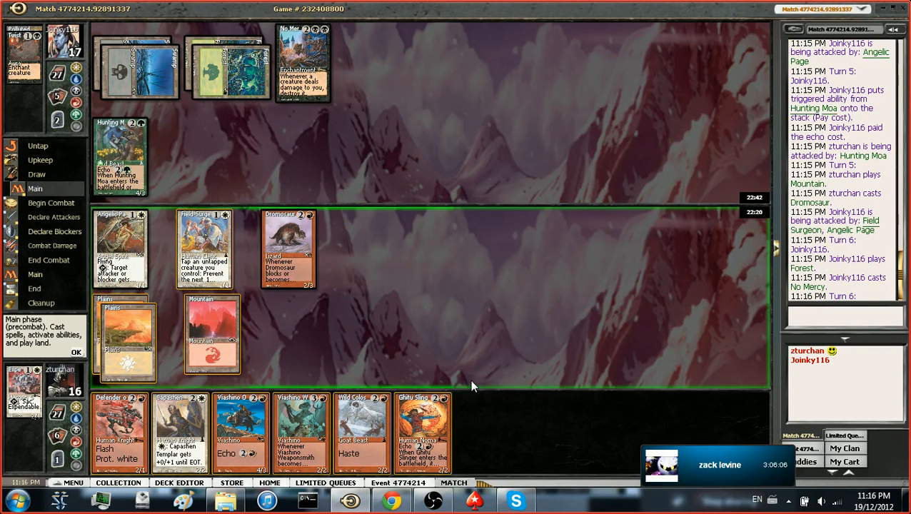
{"action": "mouse_move", "coordinate": [381, 364]}
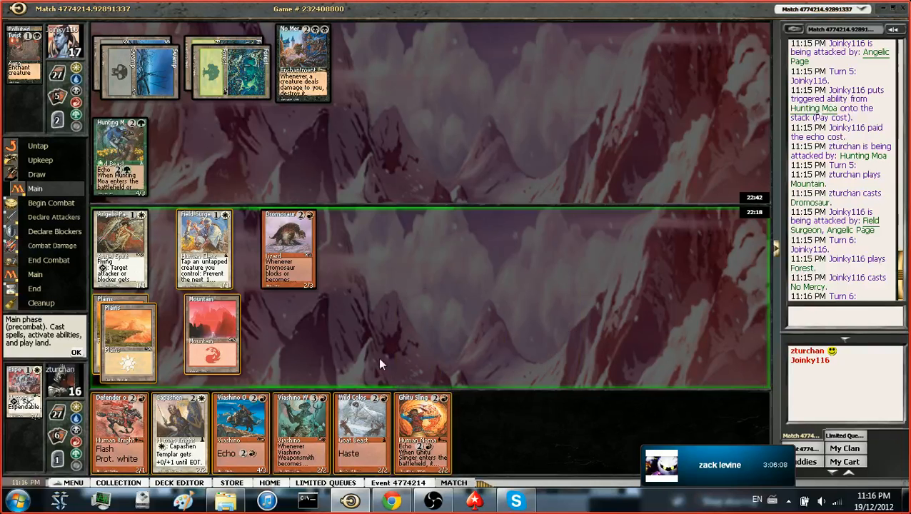
{"action": "mouse_move", "coordinate": [273, 329]}
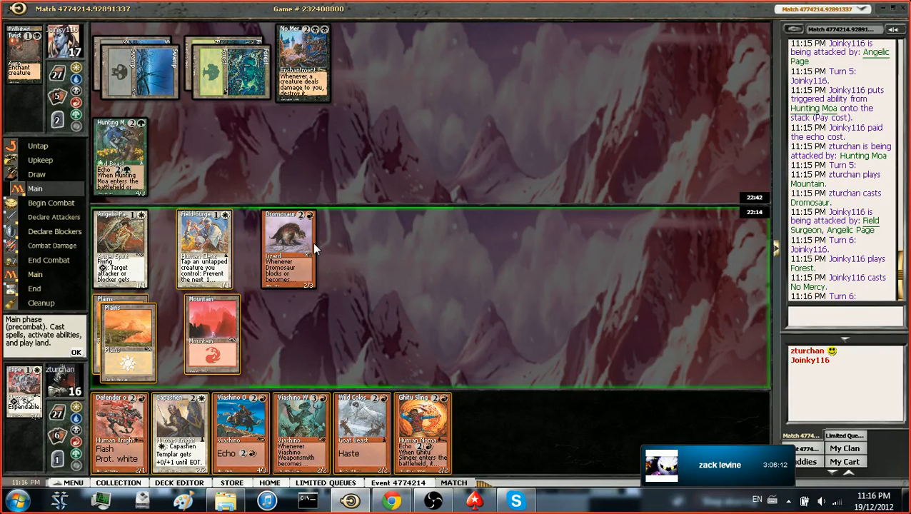
{"action": "mouse_move", "coordinate": [270, 307]}
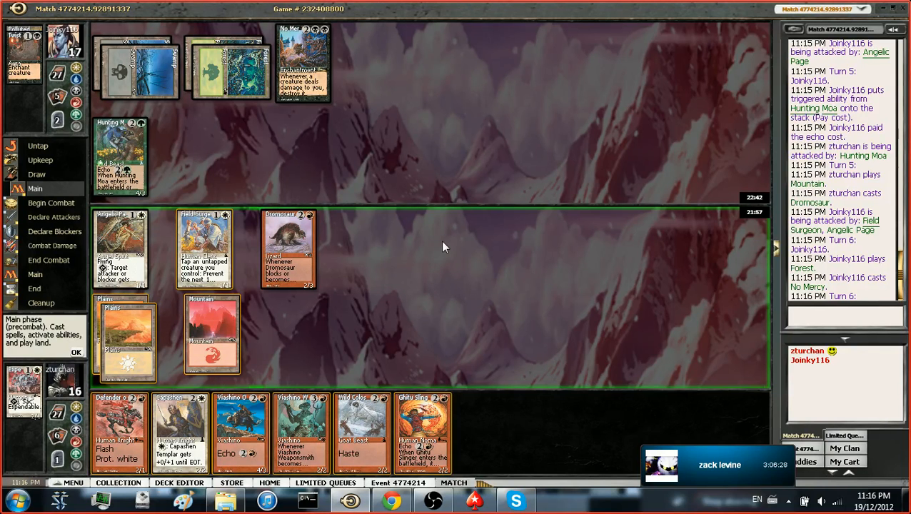
{"action": "mouse_move", "coordinate": [364, 439]}
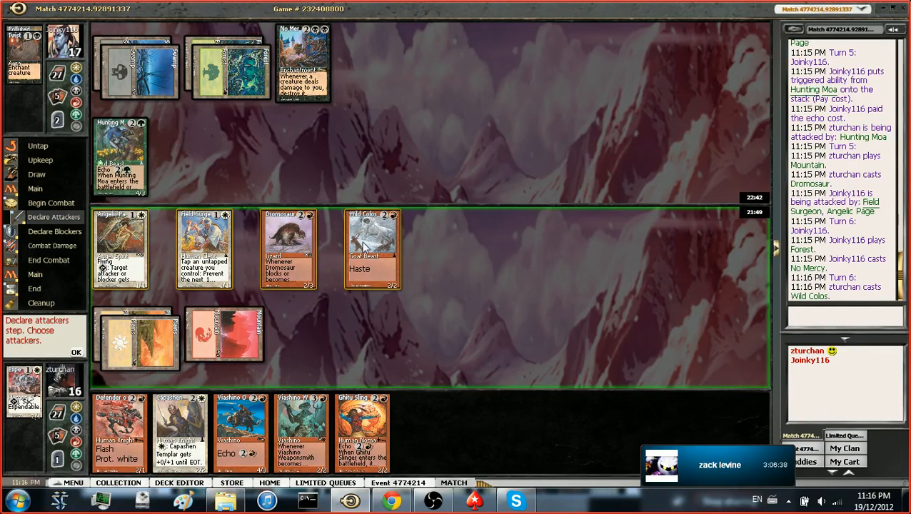
Step: Choose a creature to declare as an attacker this combat
{"action": "left_click", "coordinate": [289, 250]}
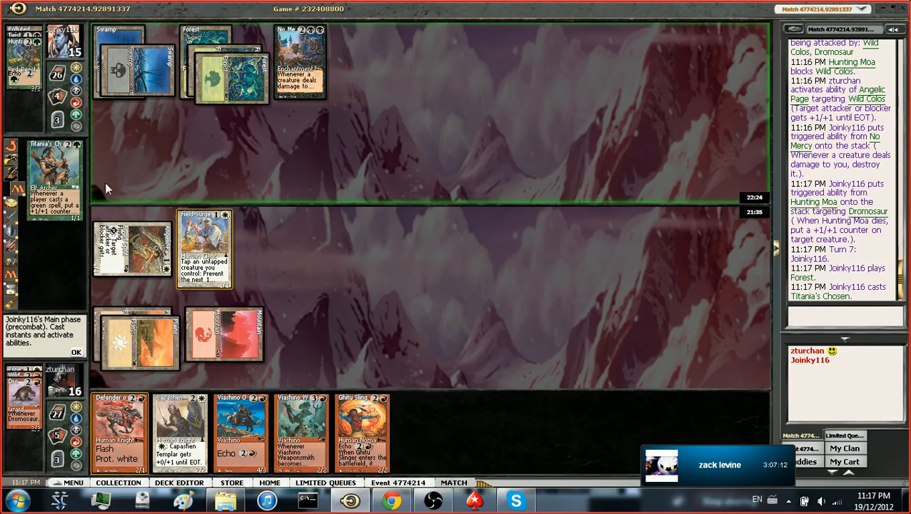
{"action": "mouse_move", "coordinate": [391, 194]}
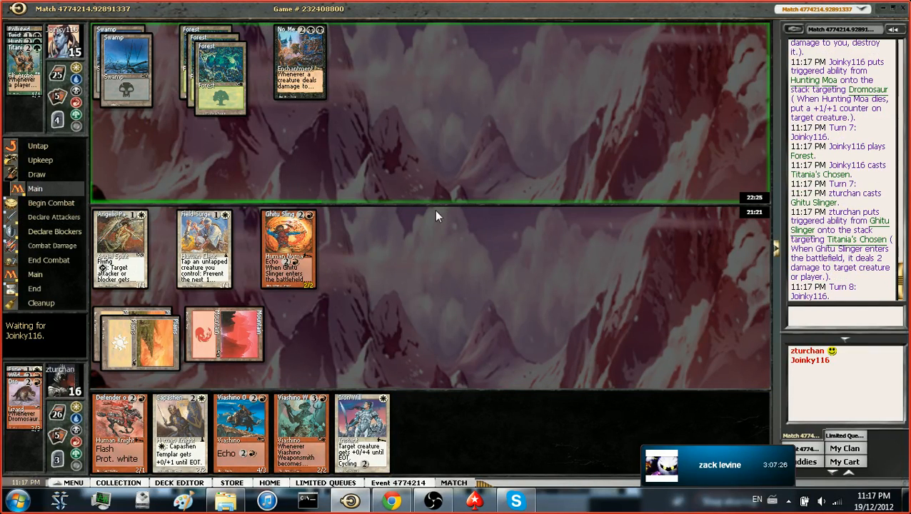
{"action": "mouse_move", "coordinate": [465, 264]}
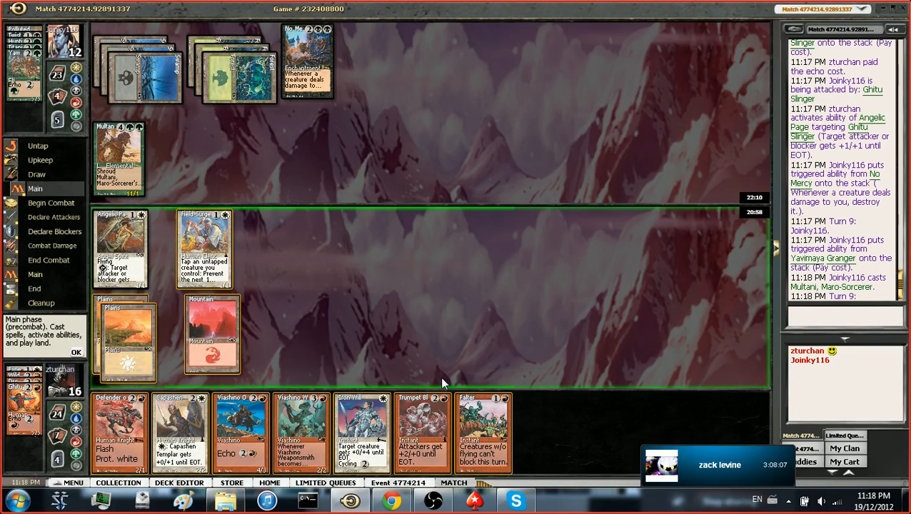
{"action": "mouse_move", "coordinate": [318, 351]}
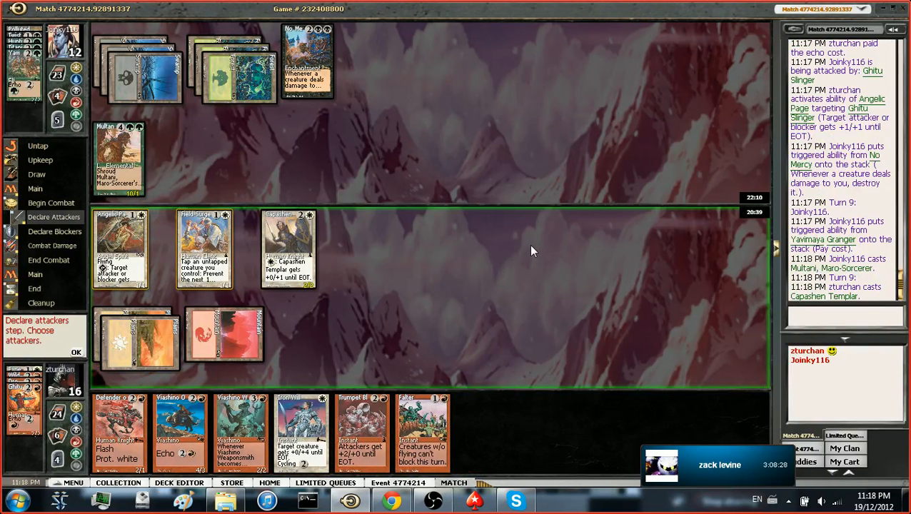
Step: Skip attacking, then let Multani's attack through unblocked, dropping to 5 life
{"action": "left_click", "coordinate": [77, 351]}
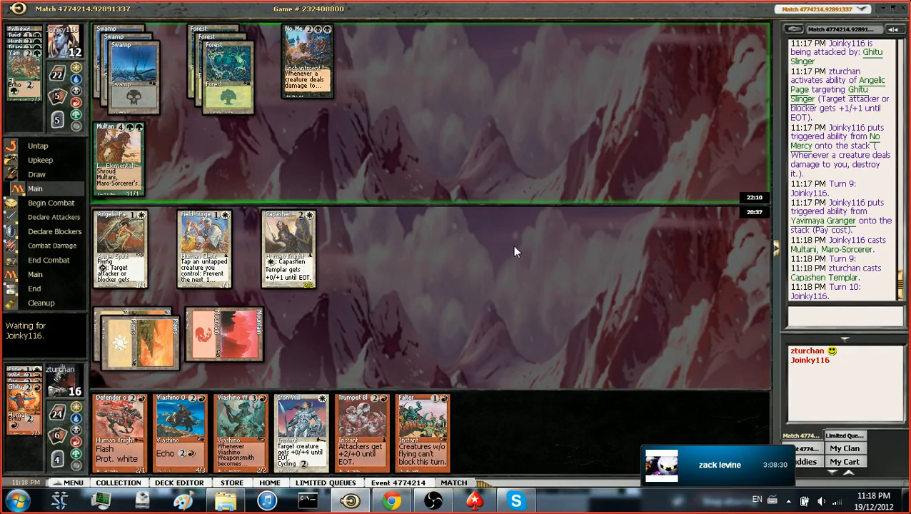
{"action": "mouse_move", "coordinate": [521, 293]}
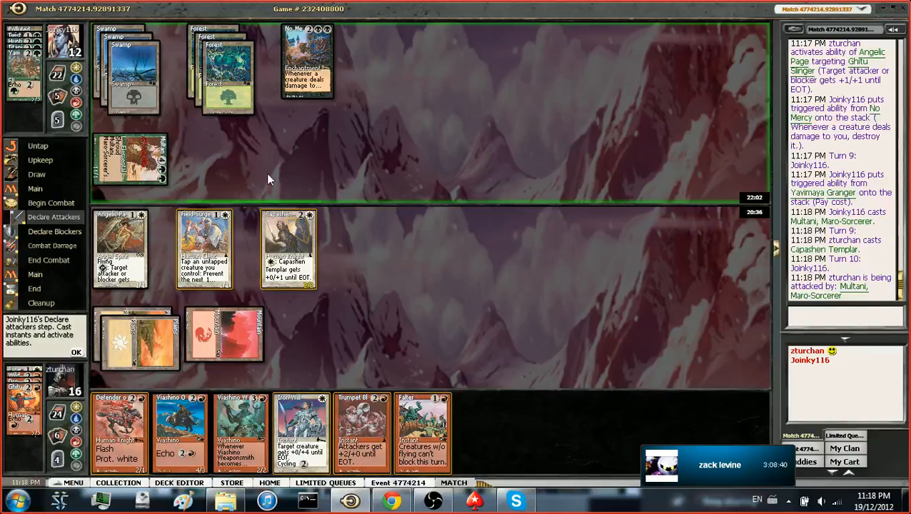
{"action": "left_click", "coordinate": [76, 352]}
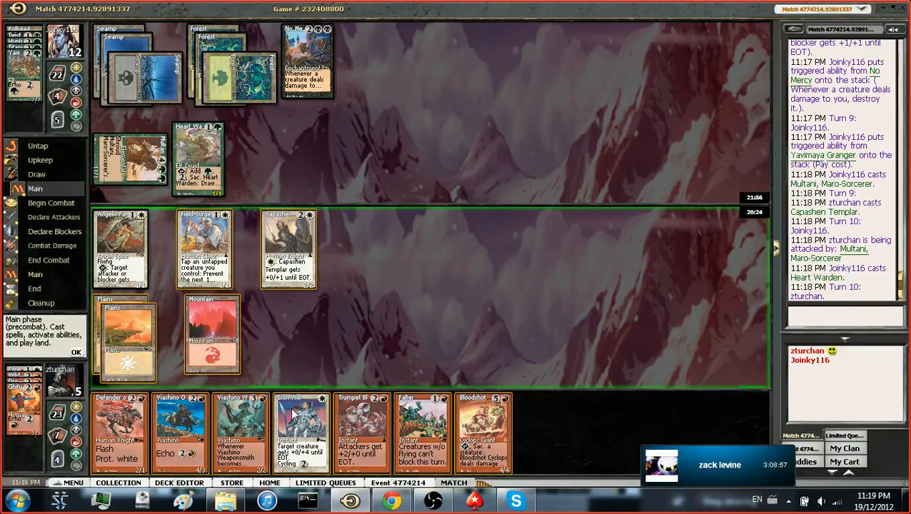
{"action": "mouse_move", "coordinate": [207, 381]}
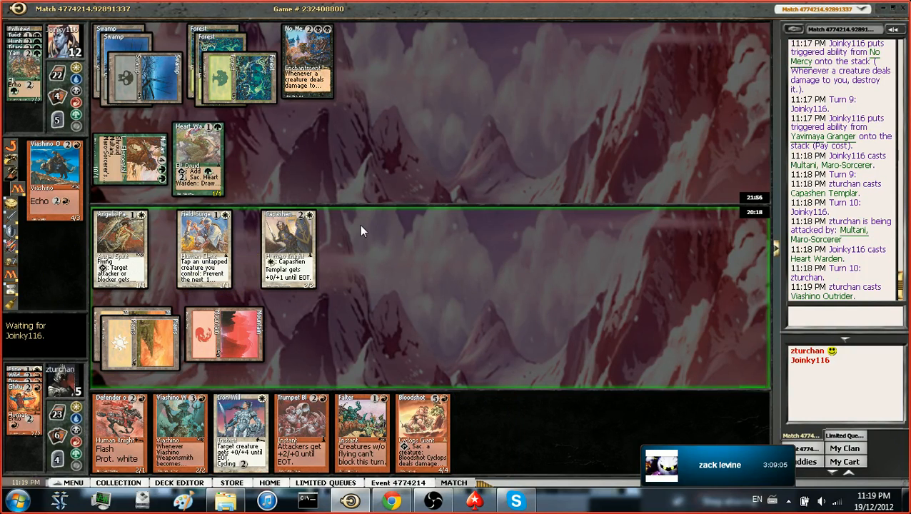
{"action": "mouse_move", "coordinate": [405, 235]}
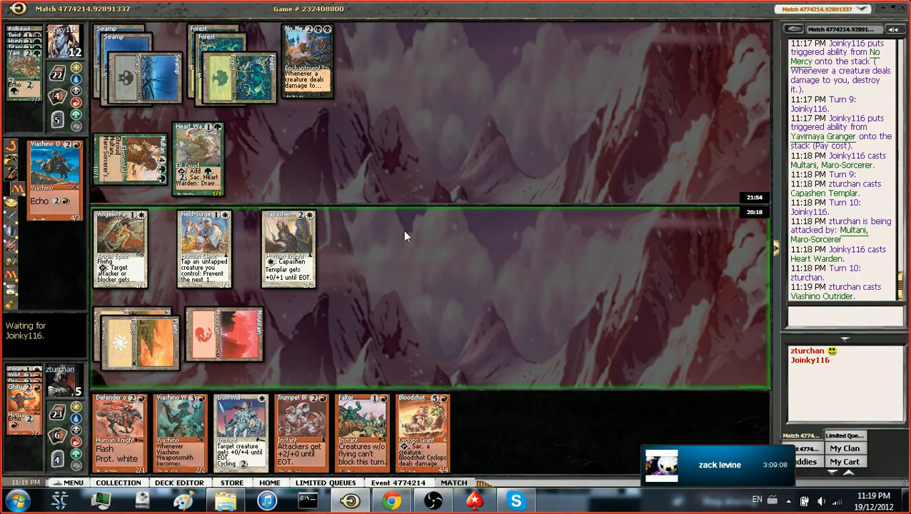
{"action": "mouse_move", "coordinate": [344, 242]}
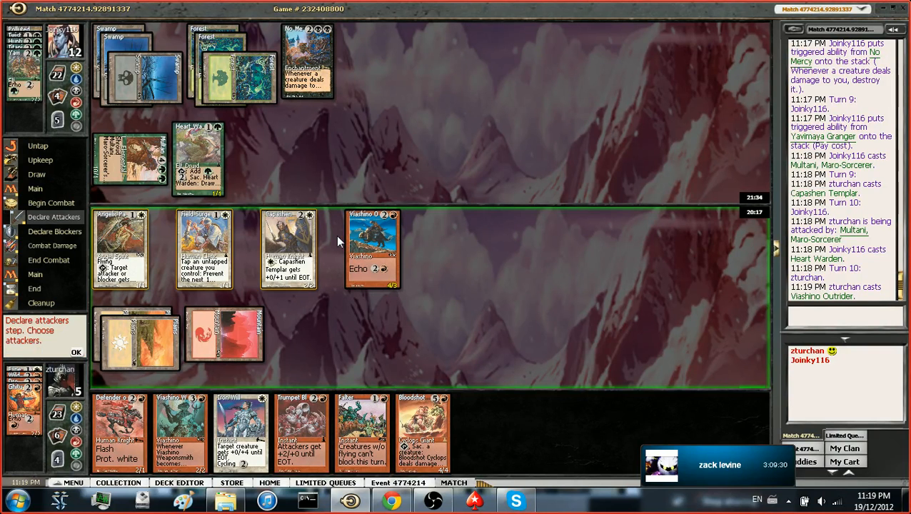
Step: Decline to attack, then confirm Viashino Outrider as the blocker on Multani
{"action": "left_click", "coordinate": [77, 352]}
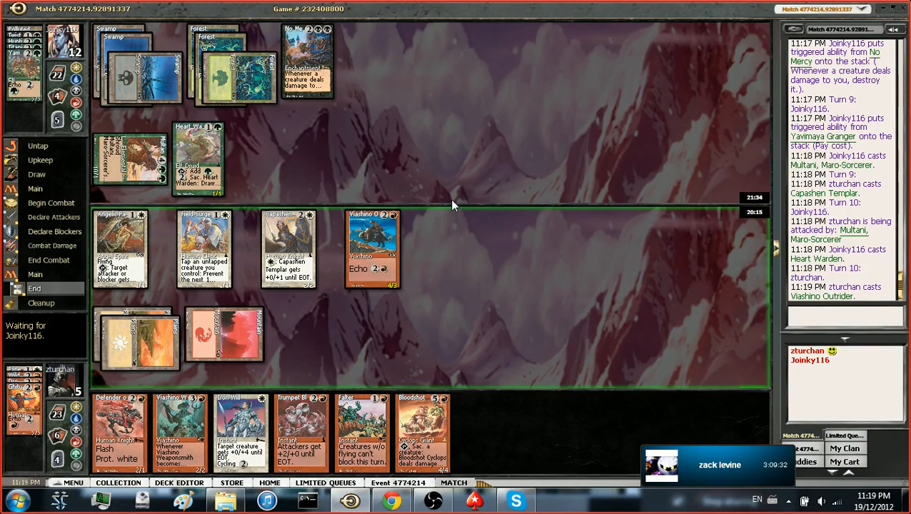
{"action": "mouse_move", "coordinate": [445, 257]}
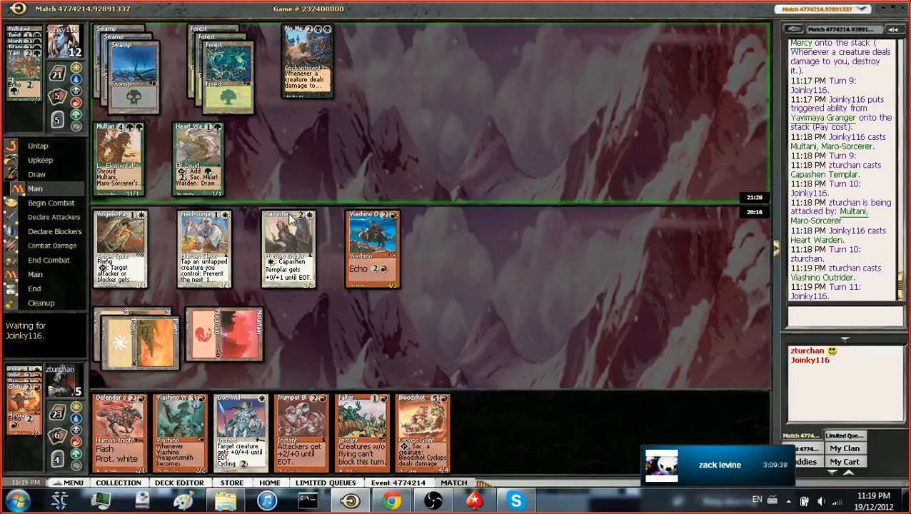
{"action": "mouse_move", "coordinate": [251, 177]}
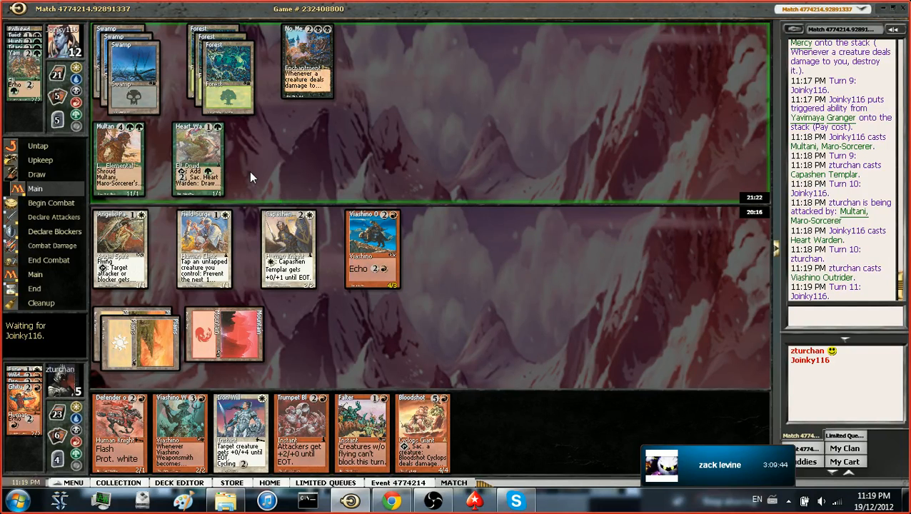
{"action": "mouse_move", "coordinate": [129, 132]}
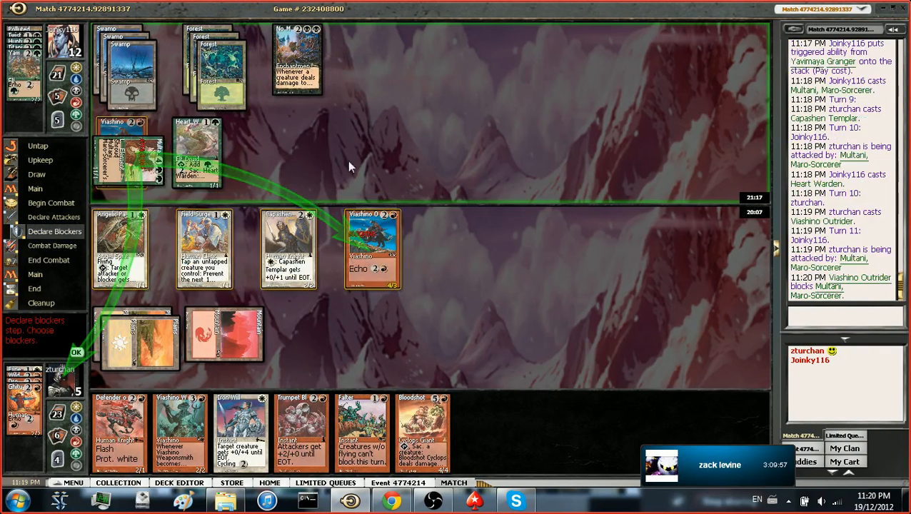
{"action": "left_click", "coordinate": [76, 352]}
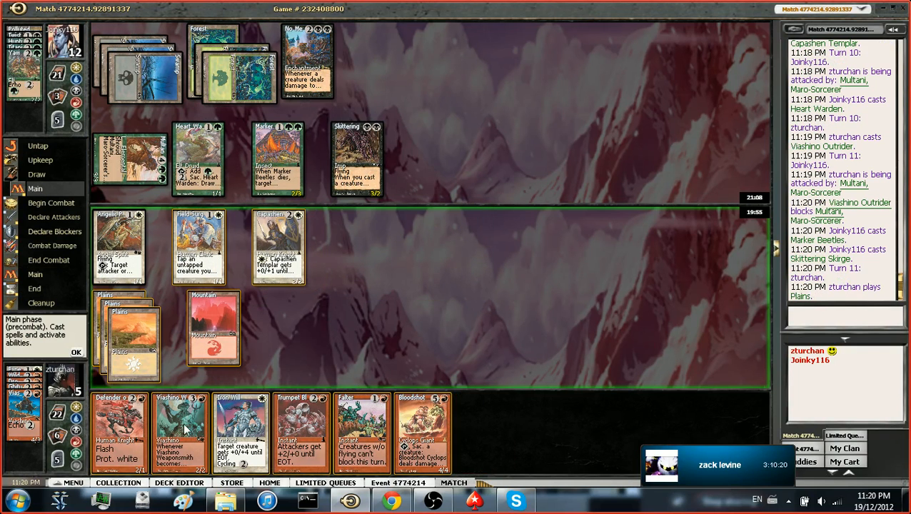
{"action": "mouse_move", "coordinate": [125, 424]}
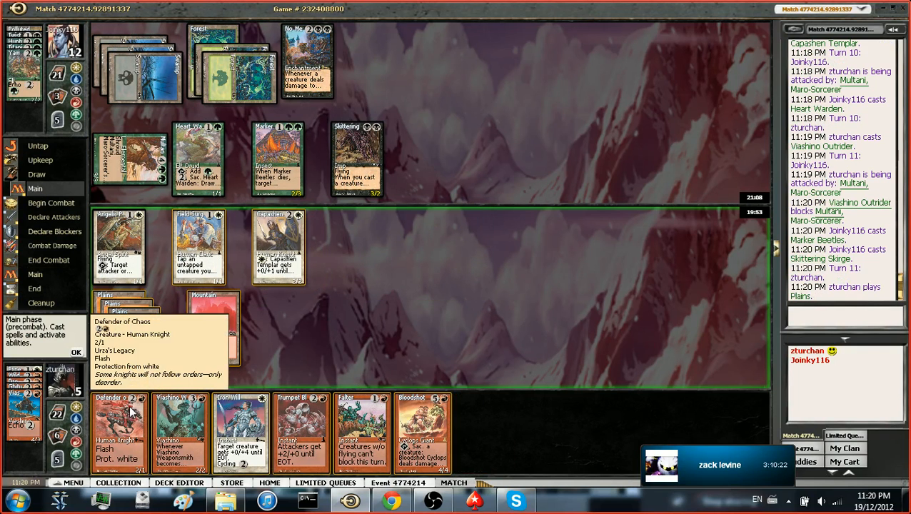
{"action": "mouse_move", "coordinate": [182, 418]}
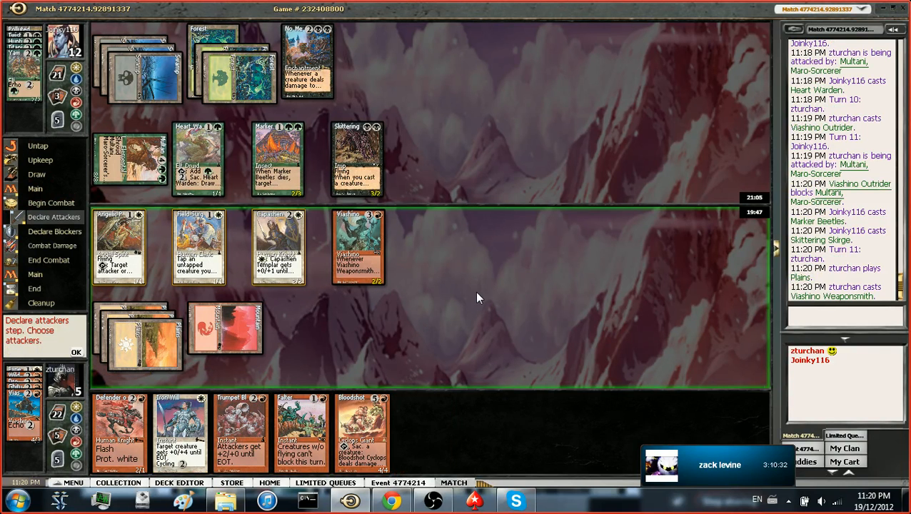
{"action": "mouse_move", "coordinate": [412, 255]}
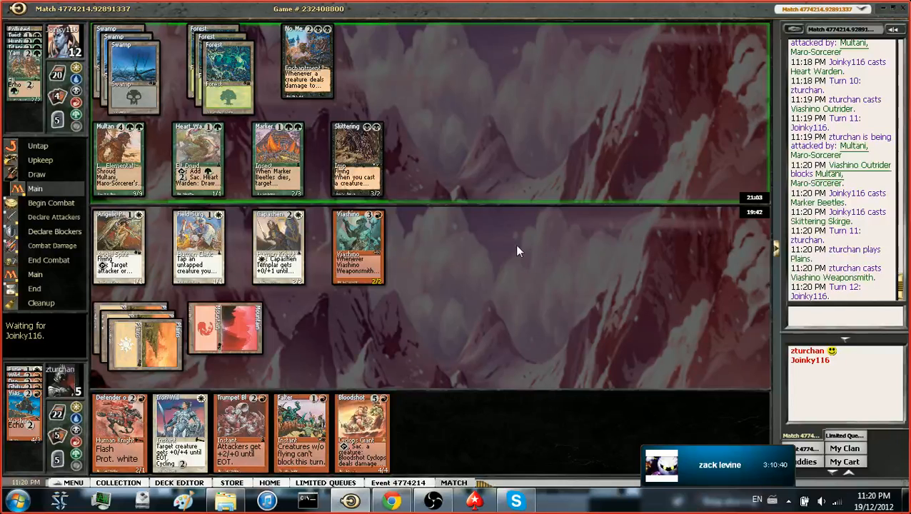
{"action": "mouse_move", "coordinate": [505, 243]}
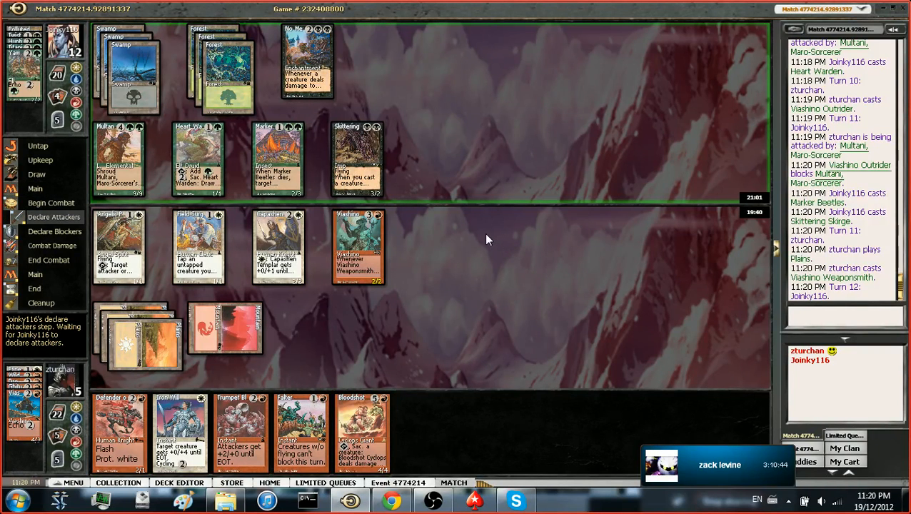
{"action": "mouse_move", "coordinate": [482, 230]}
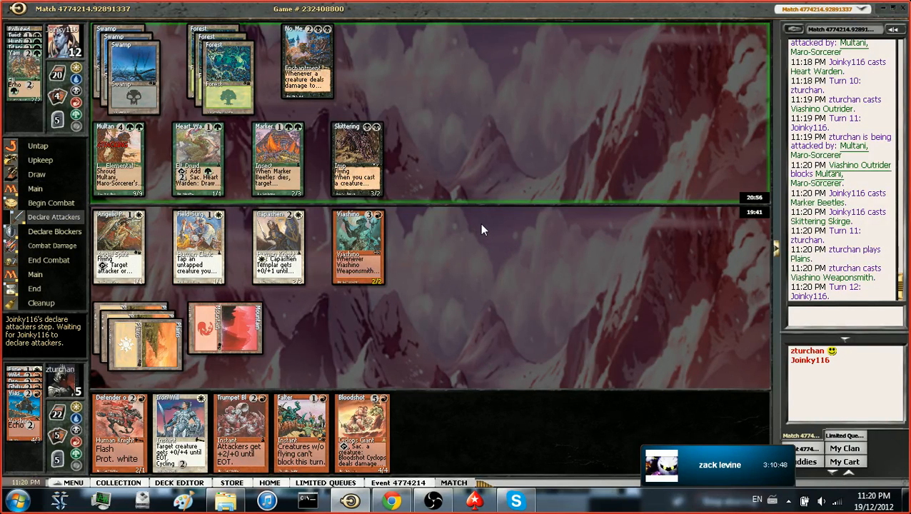
{"action": "mouse_move", "coordinate": [357, 268]}
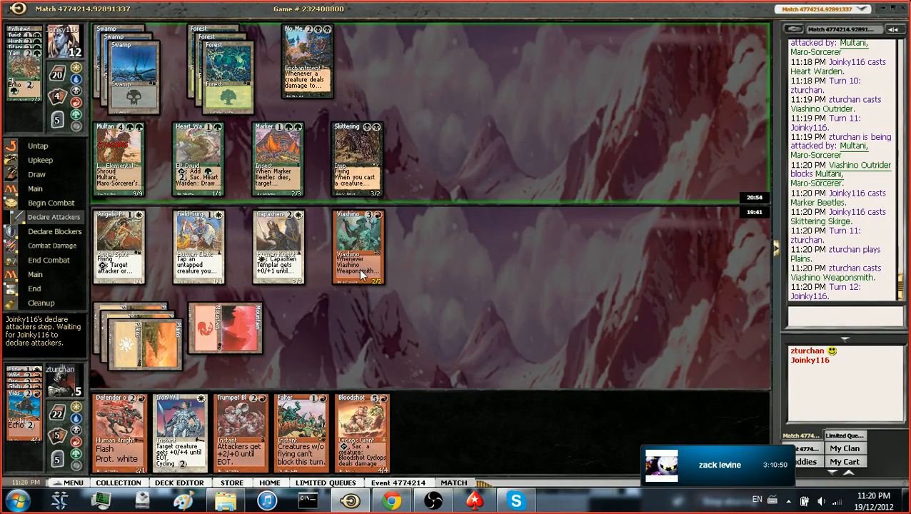
{"action": "mouse_move", "coordinate": [354, 246]}
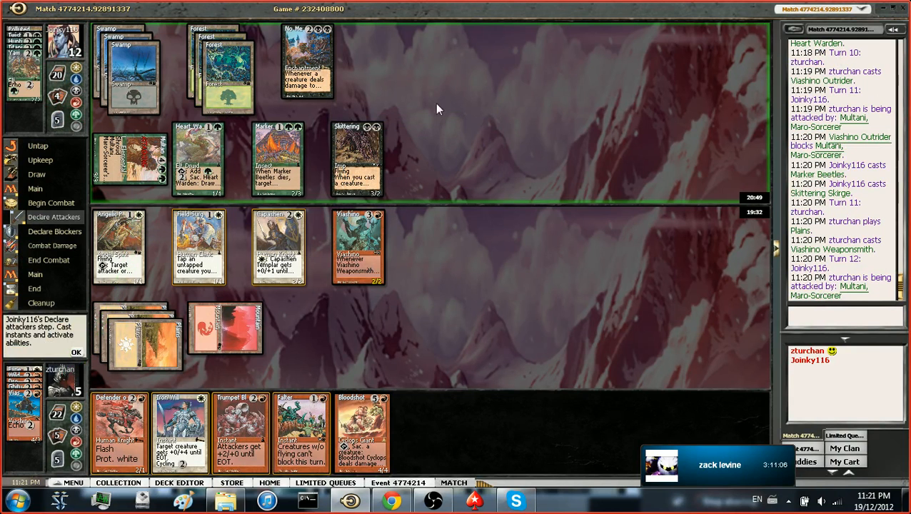
Step: Pass priority after Multani is declared attacking on turn 12
{"action": "left_click", "coordinate": [128, 171]}
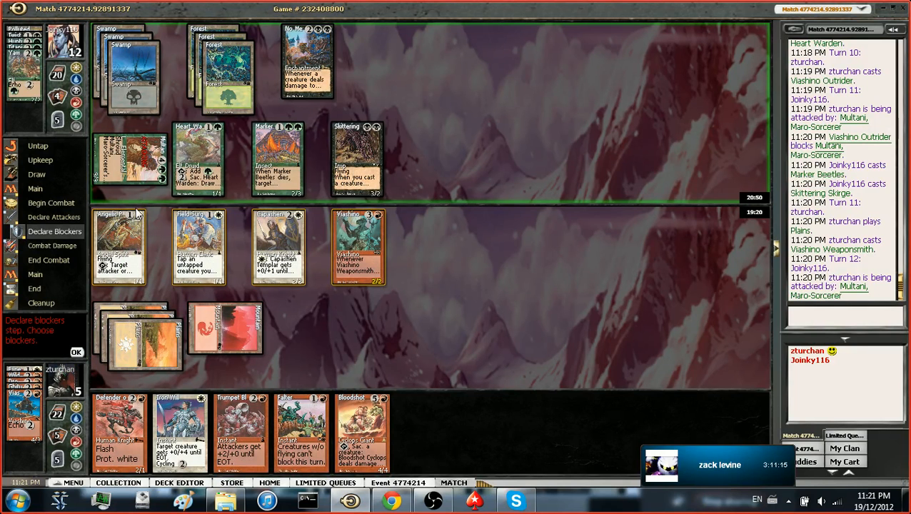
{"action": "mouse_move", "coordinate": [199, 257]}
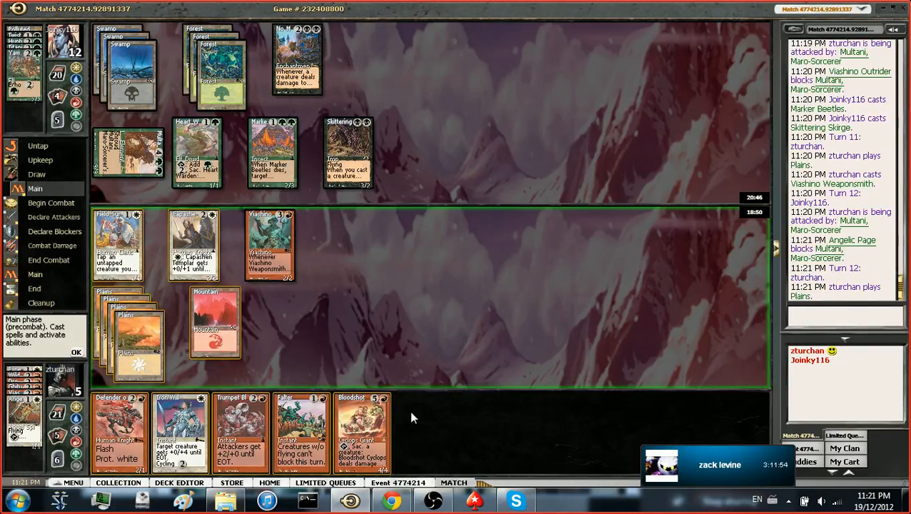
{"action": "mouse_move", "coordinate": [505, 297]}
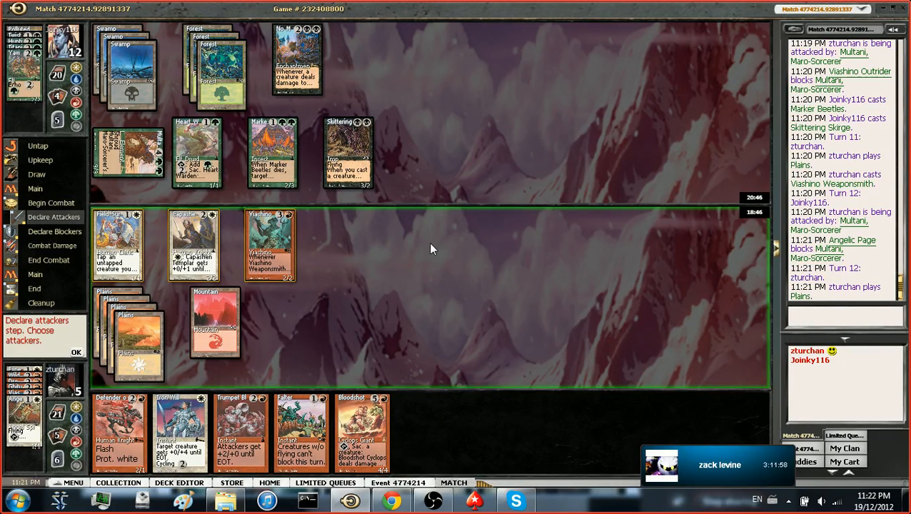
Step: Skip attacking on turn 12 and close the game options list after Eradicate resolves
{"action": "left_click", "coordinate": [77, 353]}
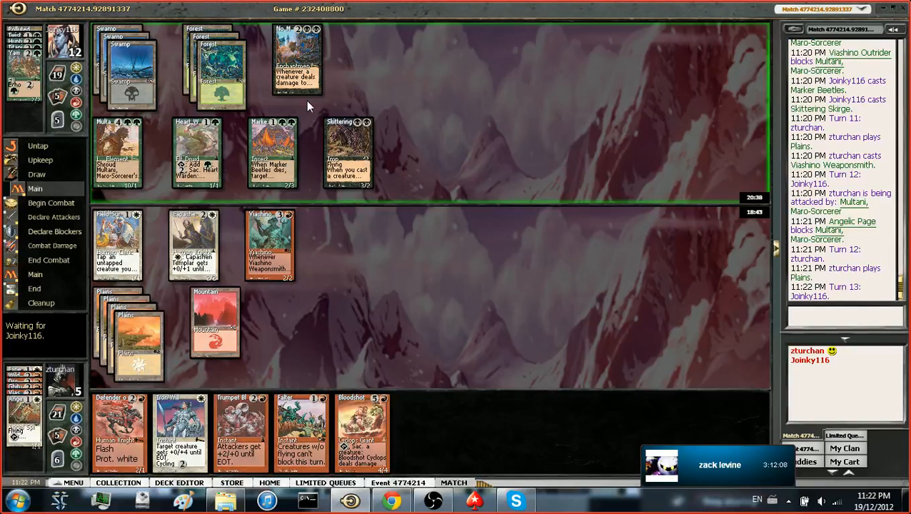
{"action": "mouse_move", "coordinate": [353, 91]}
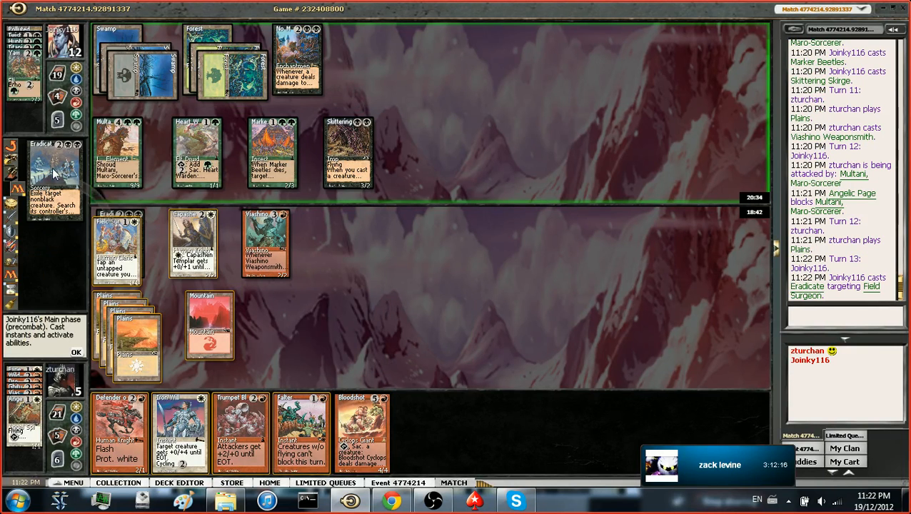
{"action": "mouse_move", "coordinate": [55, 189]}
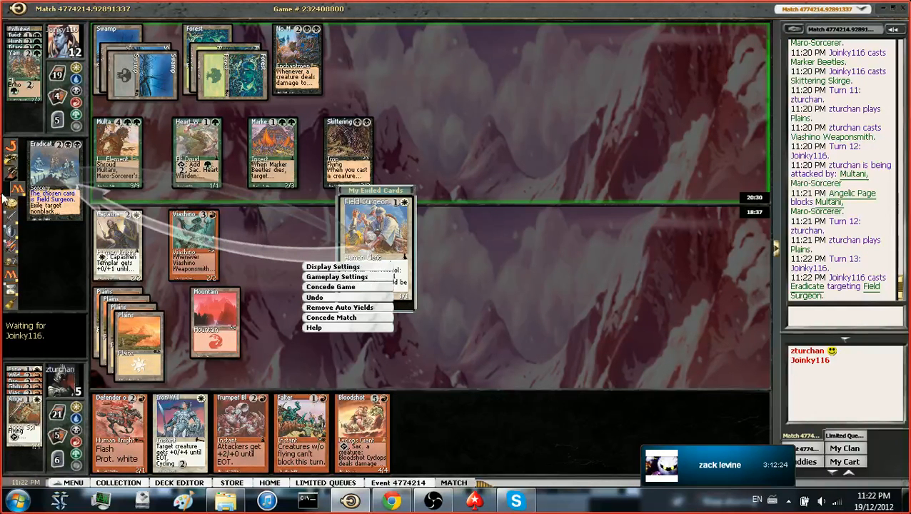
{"action": "left_click", "coordinate": [60, 221]}
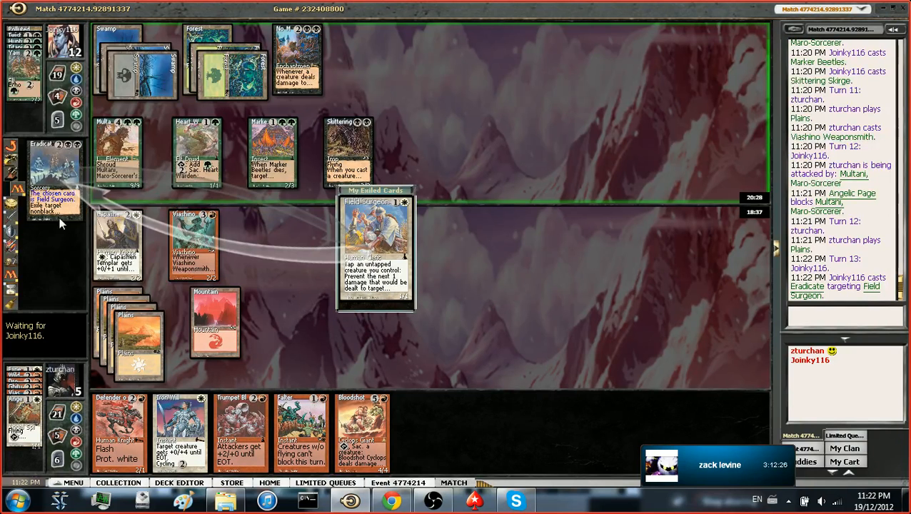
{"action": "mouse_move", "coordinate": [60, 219]}
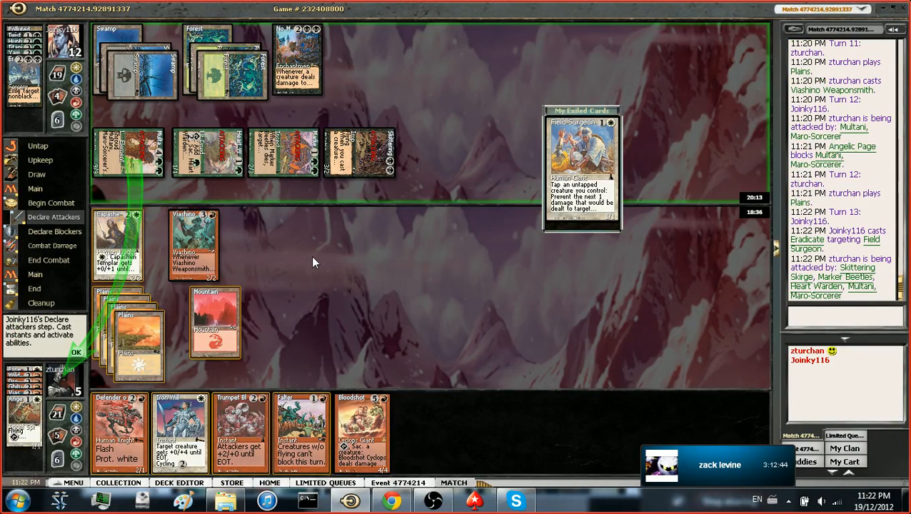
{"action": "mouse_move", "coordinate": [302, 261]}
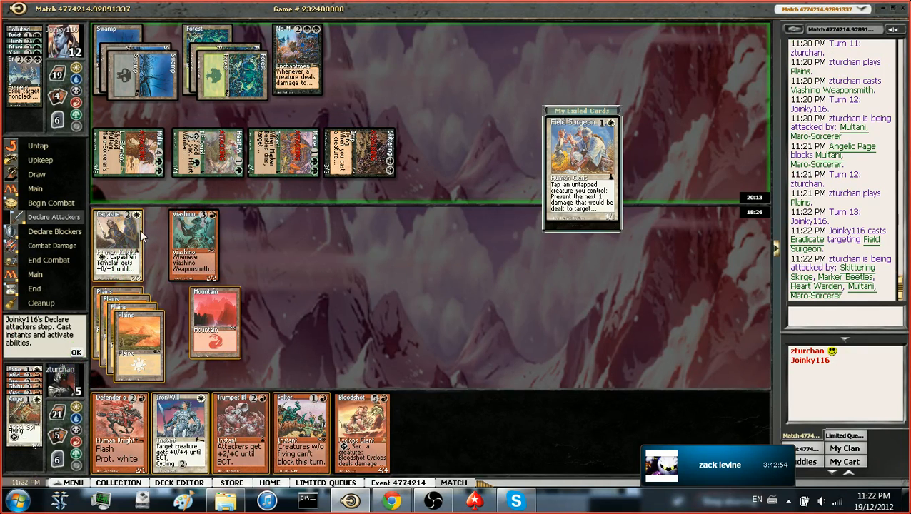
{"action": "mouse_move", "coordinate": [219, 257]}
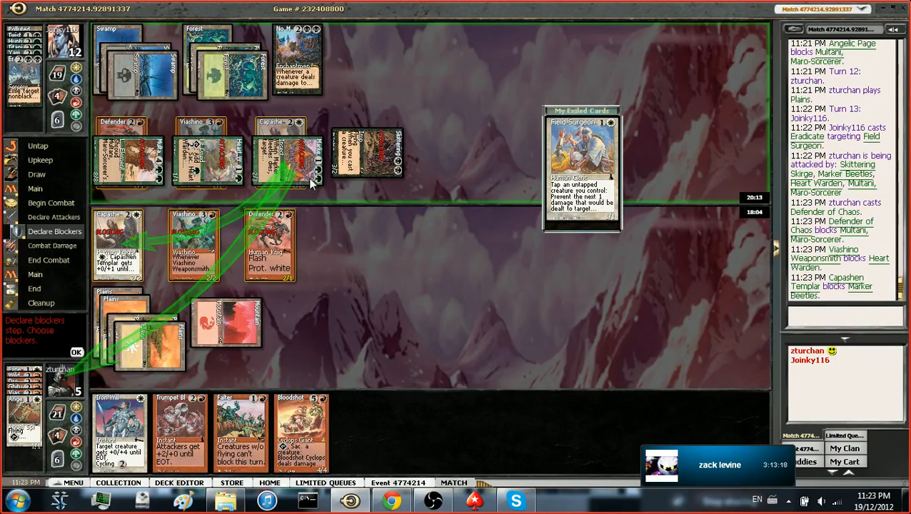
{"action": "mouse_move", "coordinate": [299, 218]}
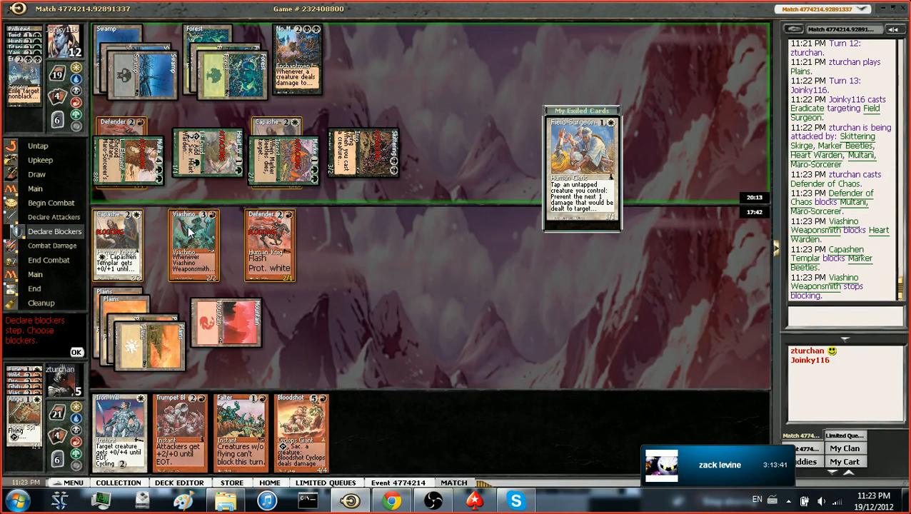
{"action": "mouse_move", "coordinate": [191, 233]}
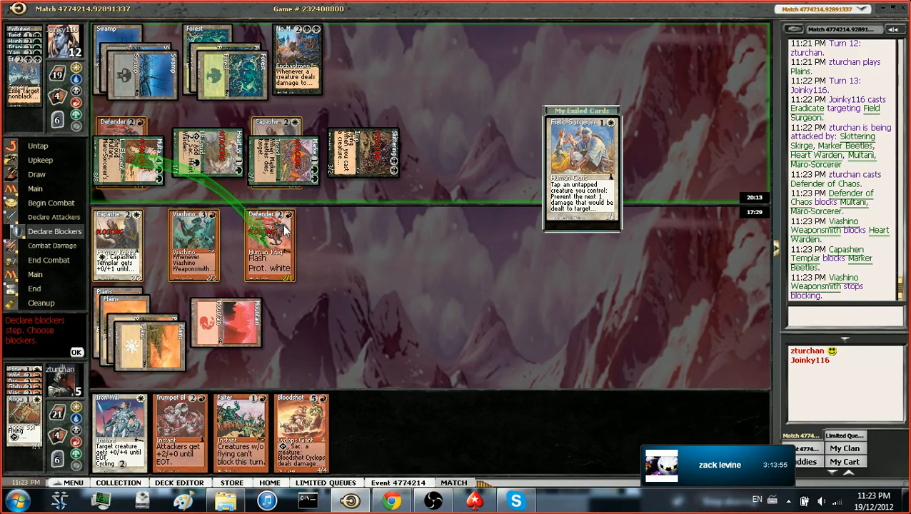
{"action": "mouse_move", "coordinate": [279, 236]}
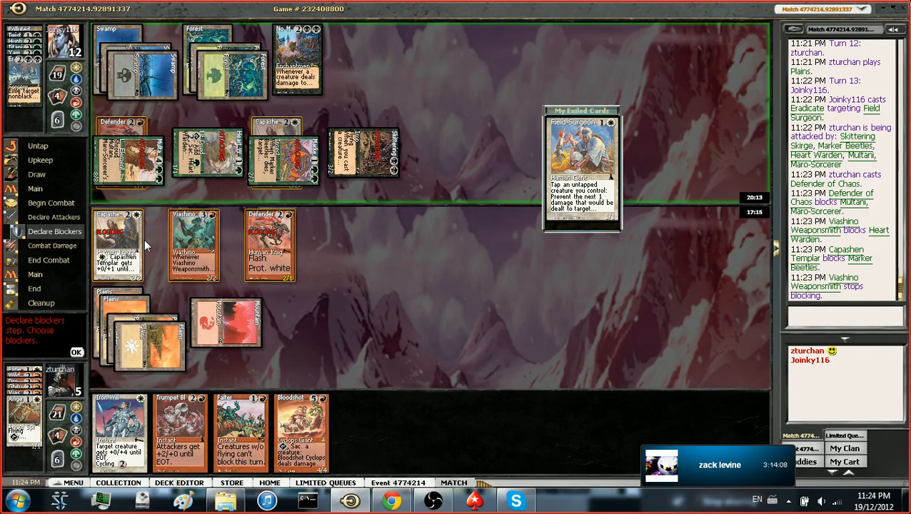
Step: Confirm Defender of Chaos blocking Multani and Capashen Templar blocking Marker Beetles
{"action": "left_click", "coordinate": [77, 352]}
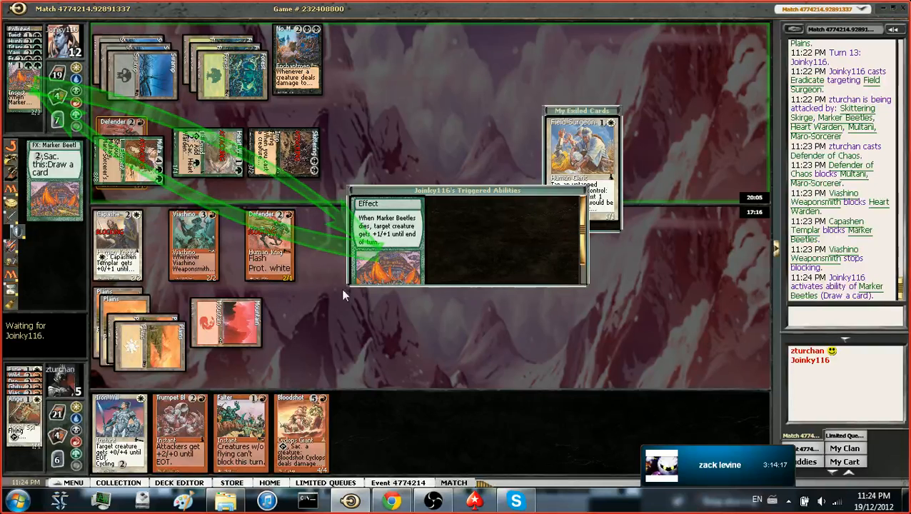
{"action": "mouse_move", "coordinate": [373, 245]}
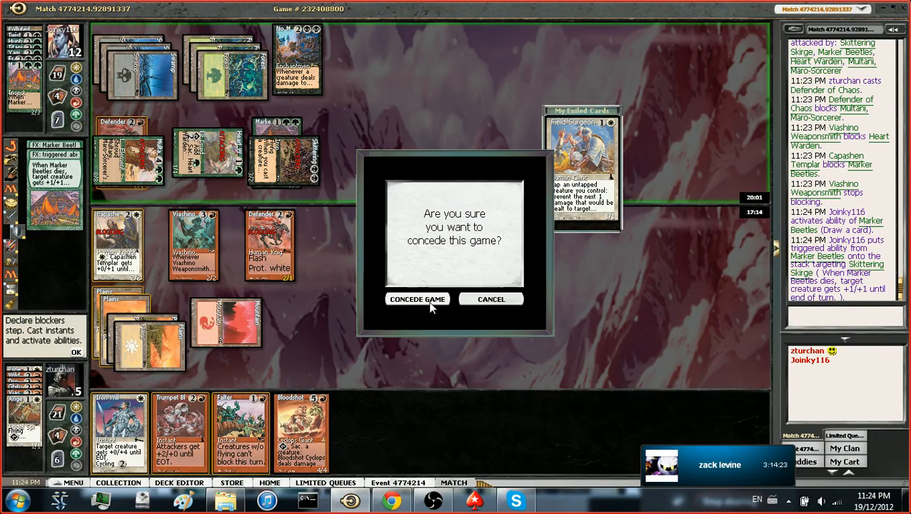
Step: Confirm conceding game two in the Concede Game dialog
{"action": "left_click", "coordinate": [417, 298]}
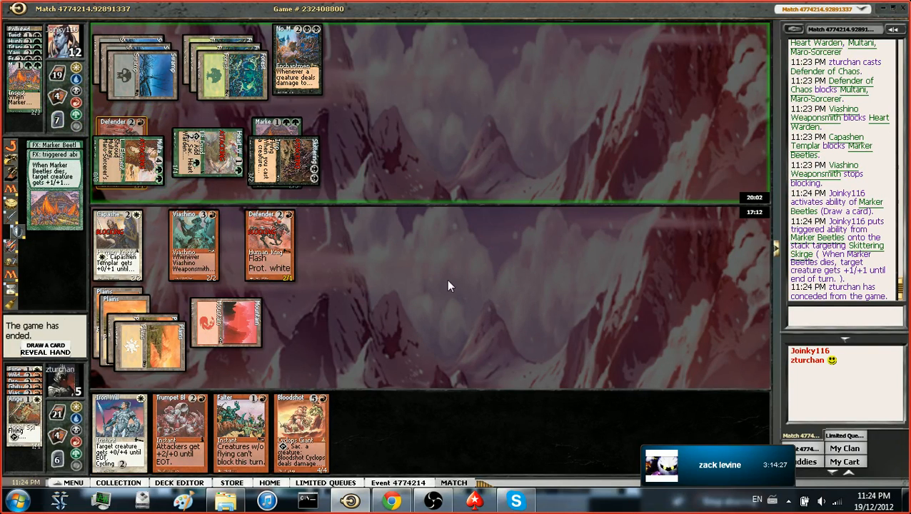
{"action": "mouse_move", "coordinate": [637, 339]}
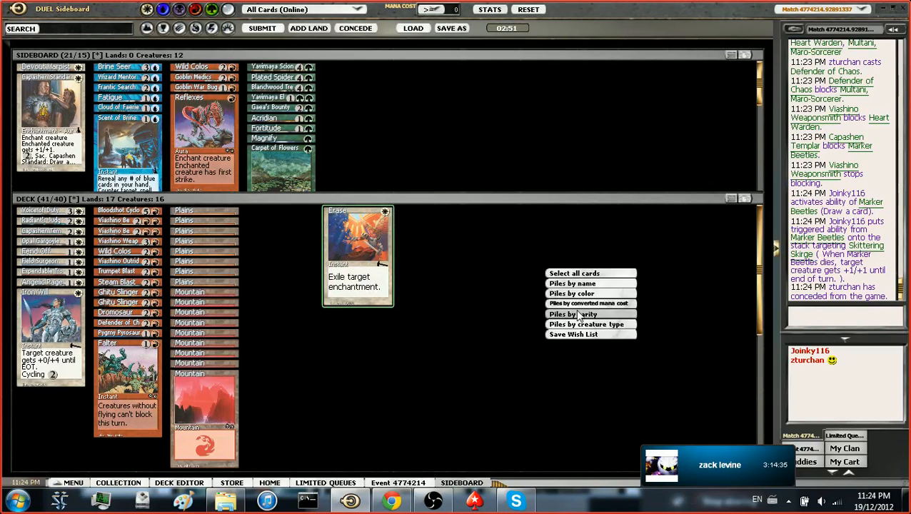
Step: Sort the deck into piles by converted mana cost and submit it for game three
{"action": "left_click", "coordinate": [585, 324]}
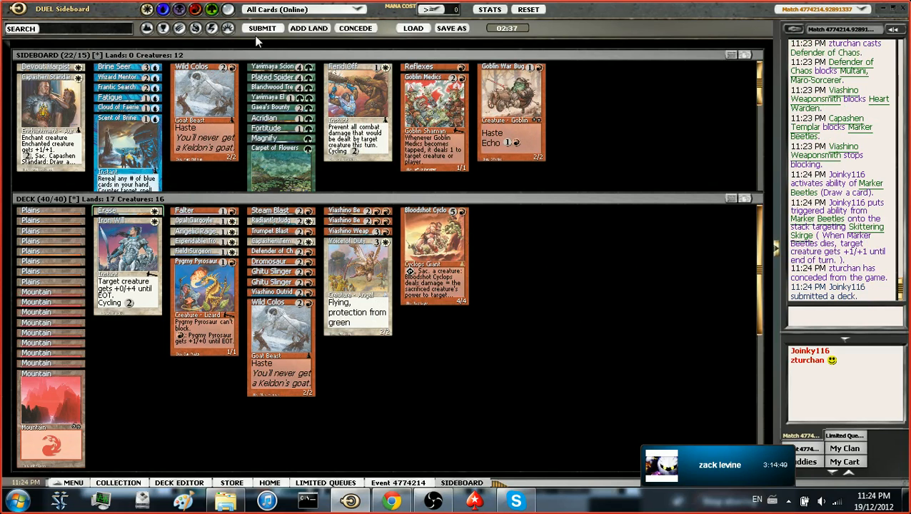
{"action": "left_click", "coordinate": [266, 29]}
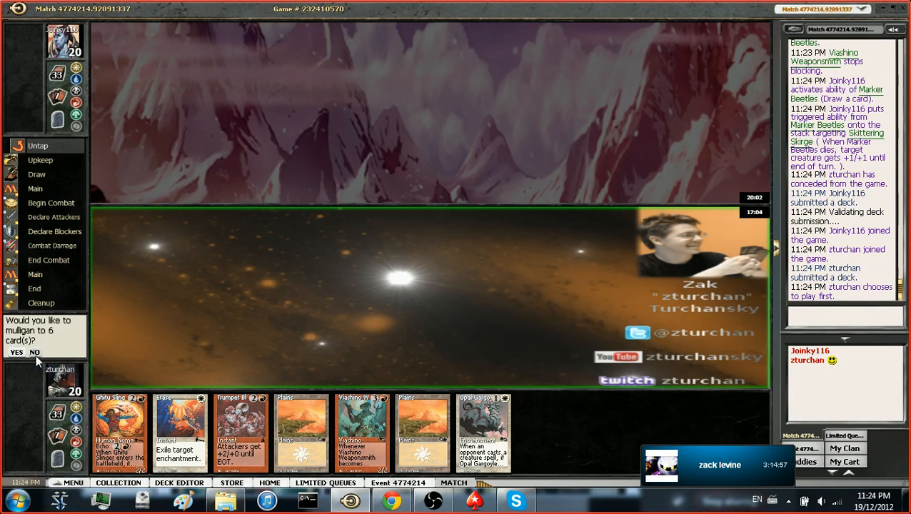
Step: Keep the seven-card opening hand and pass priority after playing Plains
{"action": "left_click", "coordinate": [35, 351]}
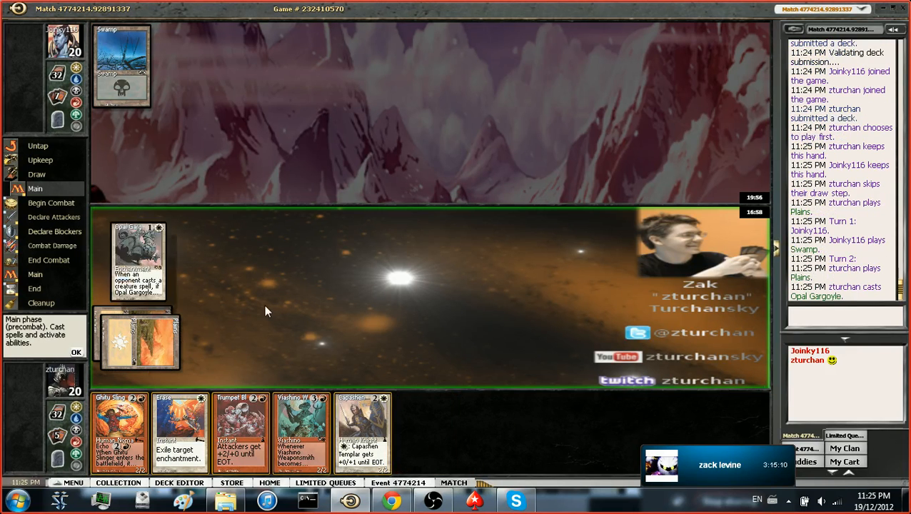
{"action": "left_click", "coordinate": [74, 351]}
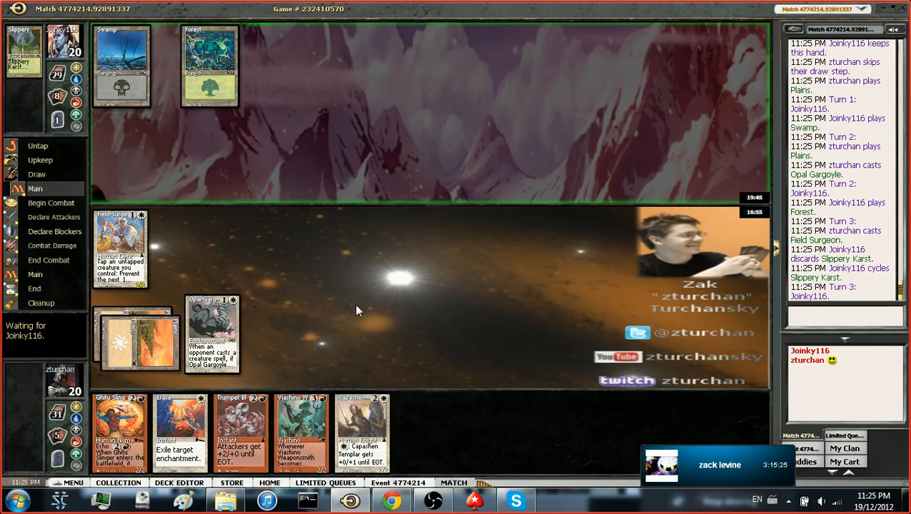
{"action": "mouse_move", "coordinate": [296, 293]}
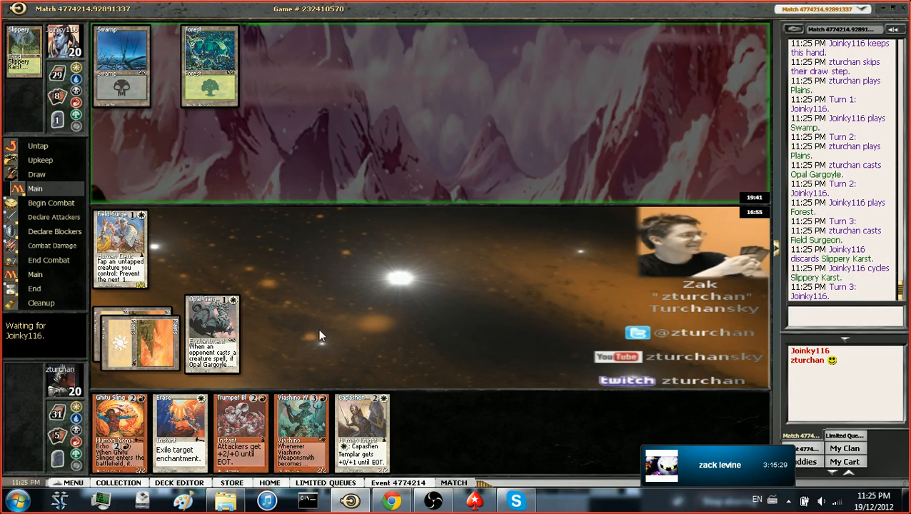
{"action": "mouse_move", "coordinate": [297, 381]}
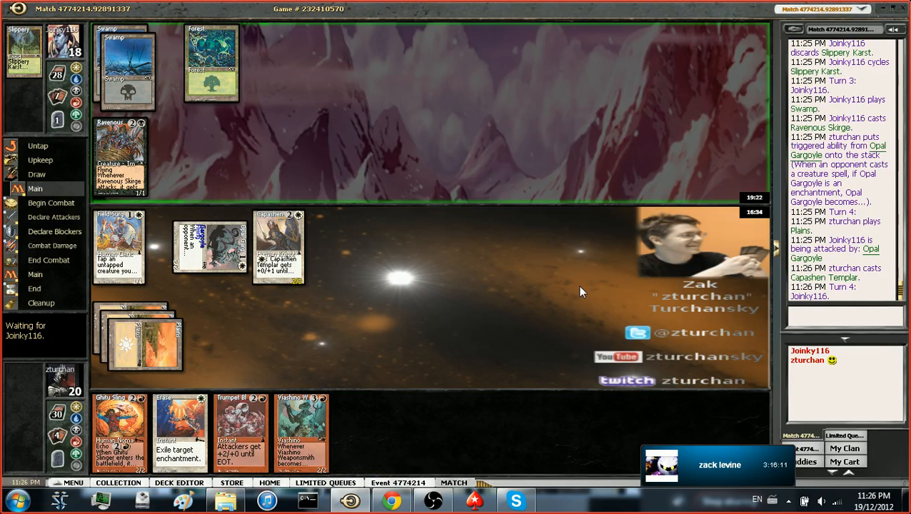
Step: Take no blocks, then confirm after playing Mountain and casting Ghitu Slinger at Ravenous Skirge
{"action": "left_click", "coordinate": [51, 203]}
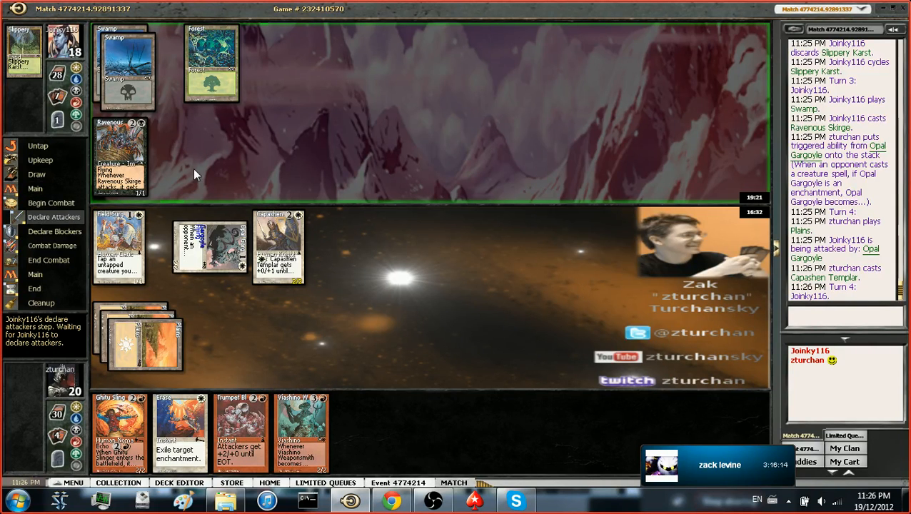
{"action": "mouse_move", "coordinate": [239, 328]}
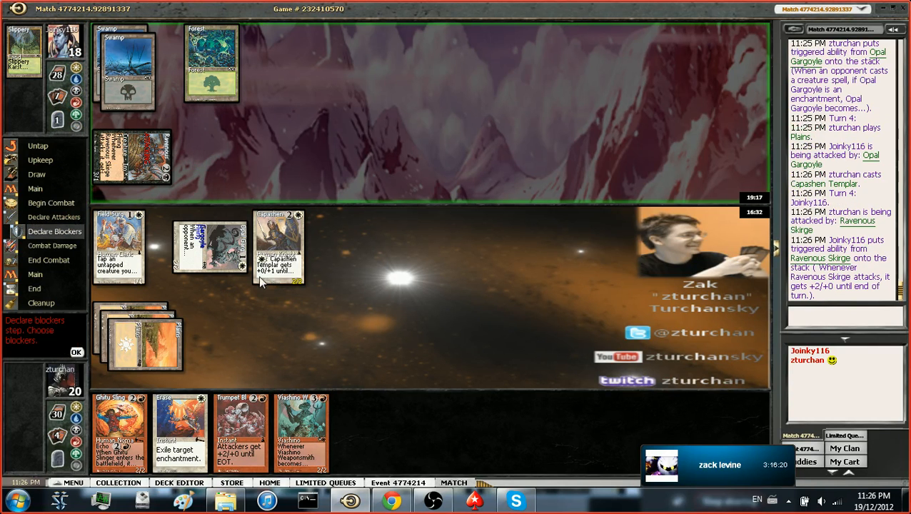
{"action": "left_click", "coordinate": [77, 352]}
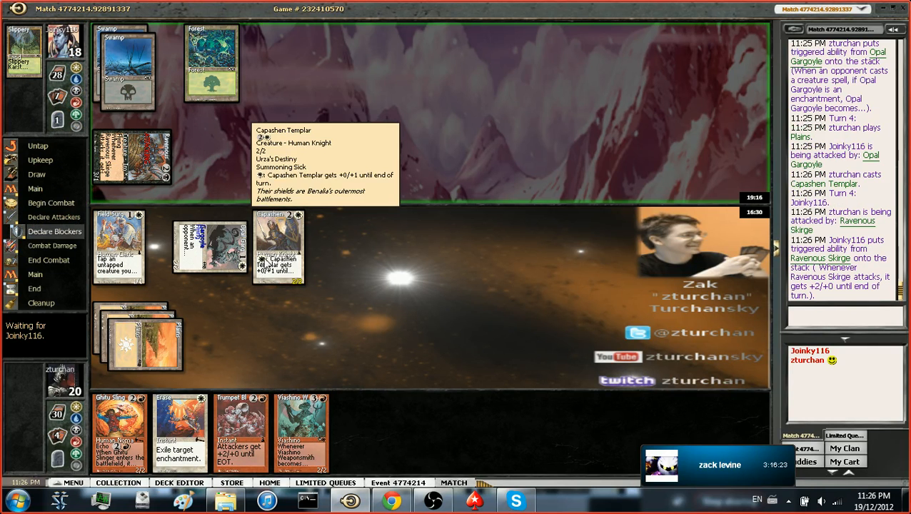
{"action": "mouse_move", "coordinate": [377, 295]}
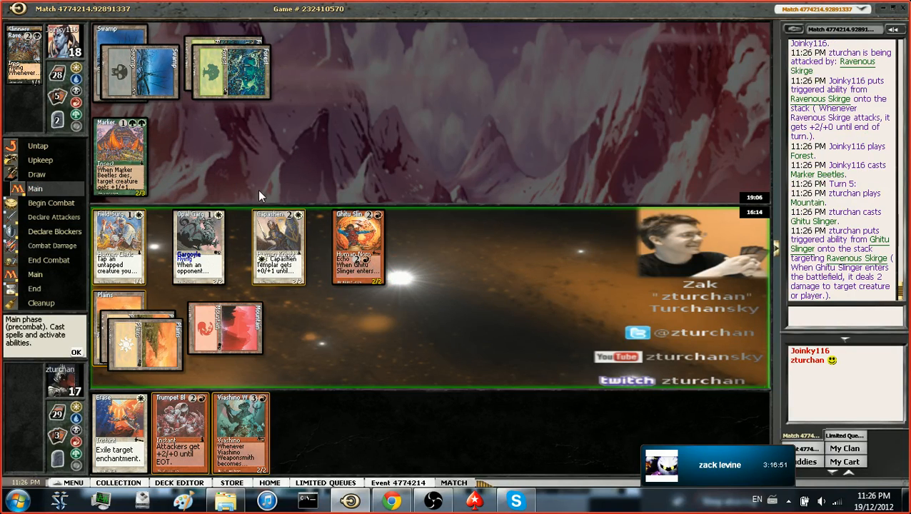
Step: Confirm paying Ghitu Slinger's echo cost to keep it on the battlefield
{"action": "left_click", "coordinate": [76, 352]}
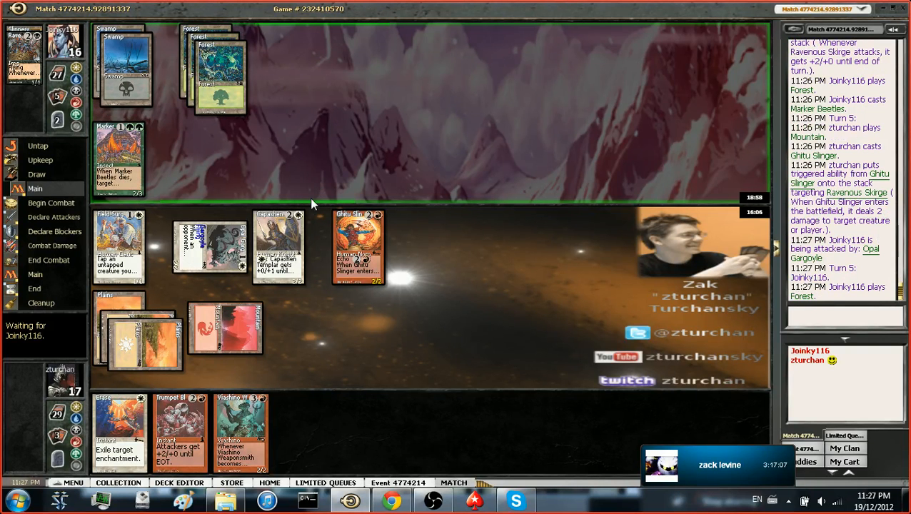
{"action": "mouse_move", "coordinate": [317, 227]}
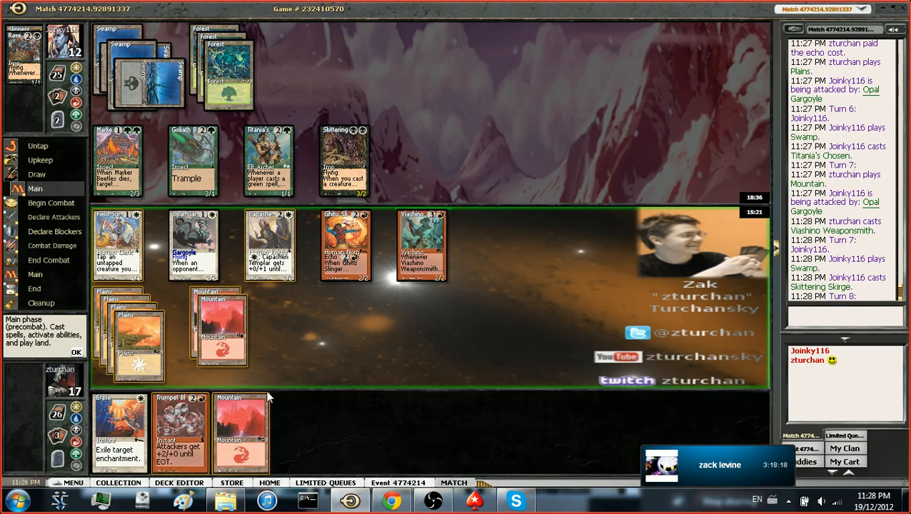
{"action": "mouse_move", "coordinate": [270, 385]}
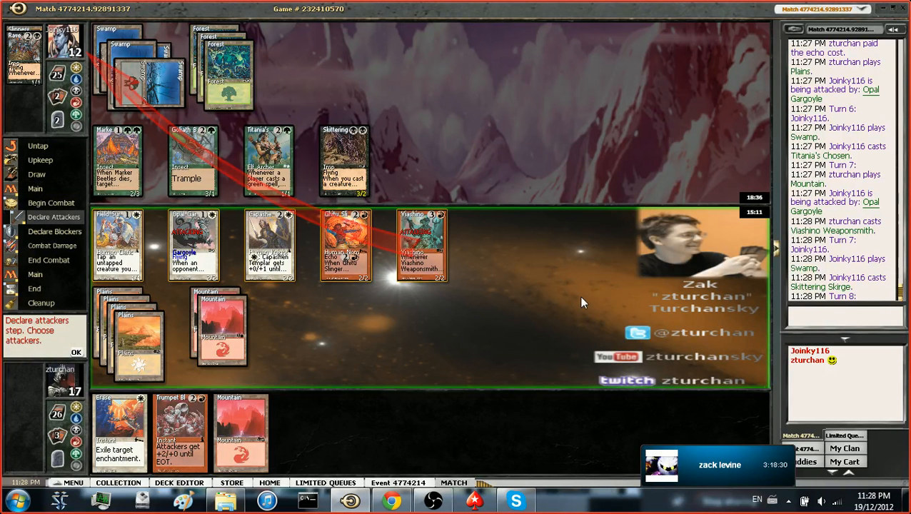
Step: Confirm the attack with Viashino Weaponsmith and Opal Gargoyle
{"action": "left_click", "coordinate": [76, 351]}
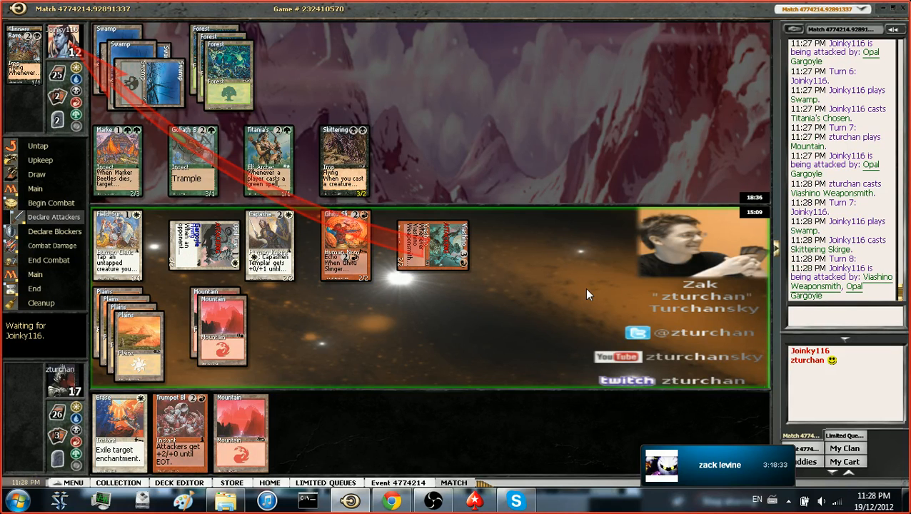
{"action": "mouse_move", "coordinate": [382, 282]}
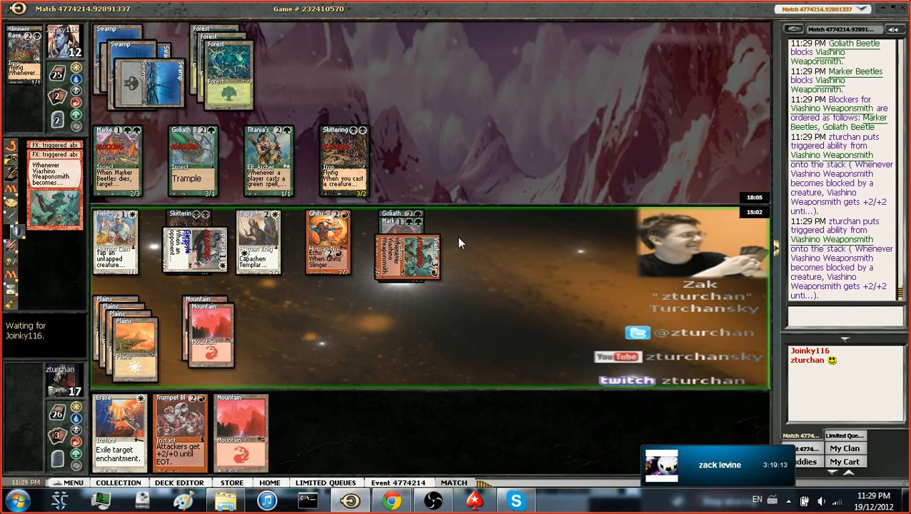
{"action": "mouse_move", "coordinate": [484, 261]}
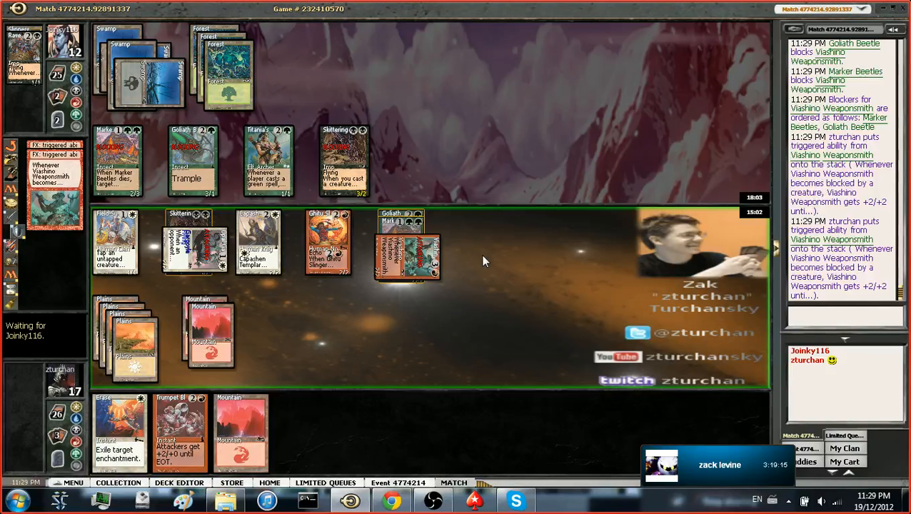
{"action": "mouse_move", "coordinate": [489, 267]}
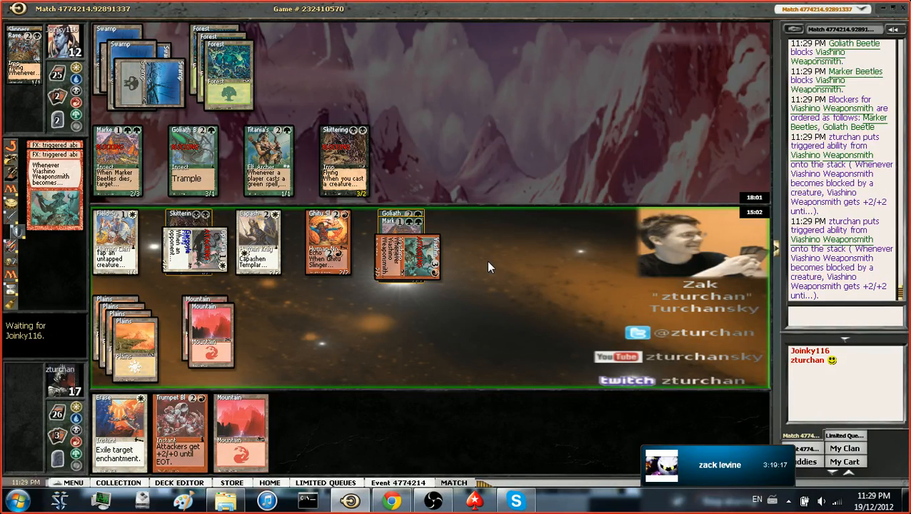
{"action": "mouse_move", "coordinate": [529, 260]}
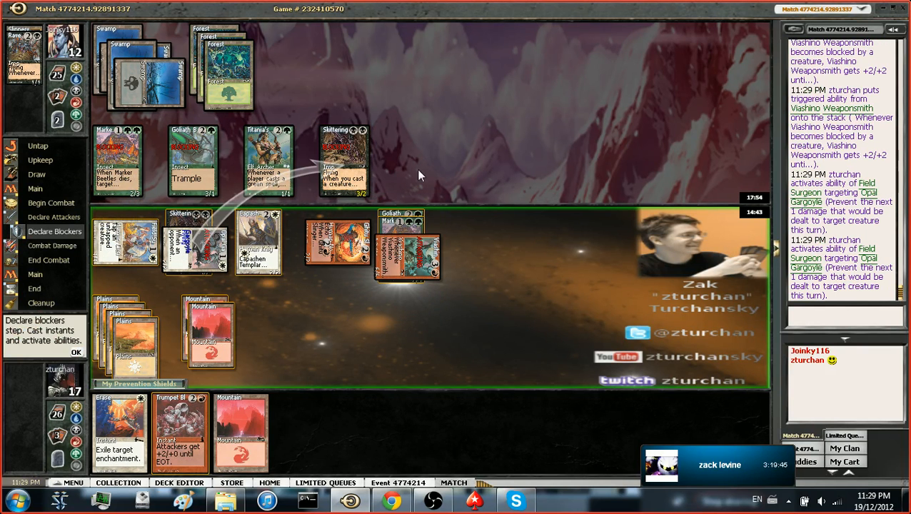
Step: Pass priority through the opponent's turn 8 combat and main phase to reach turn 9
{"action": "left_click", "coordinate": [76, 352]}
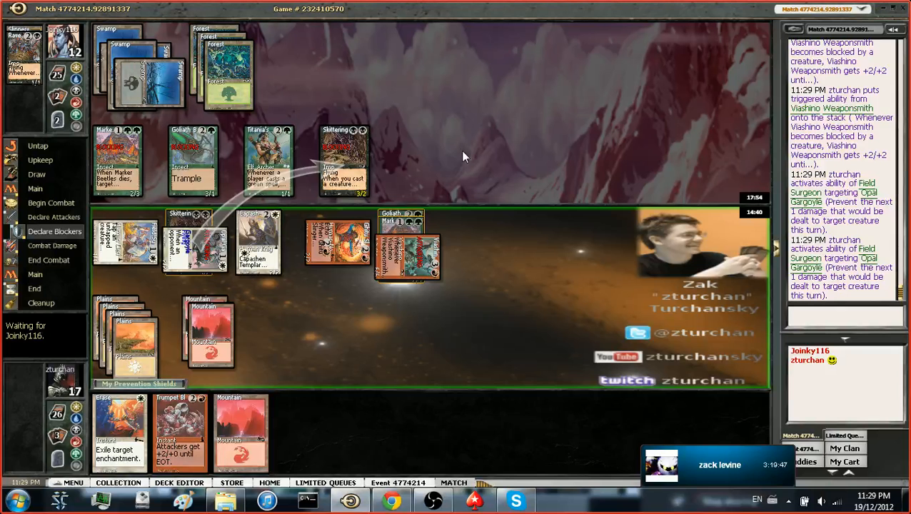
{"action": "mouse_move", "coordinate": [451, 158]}
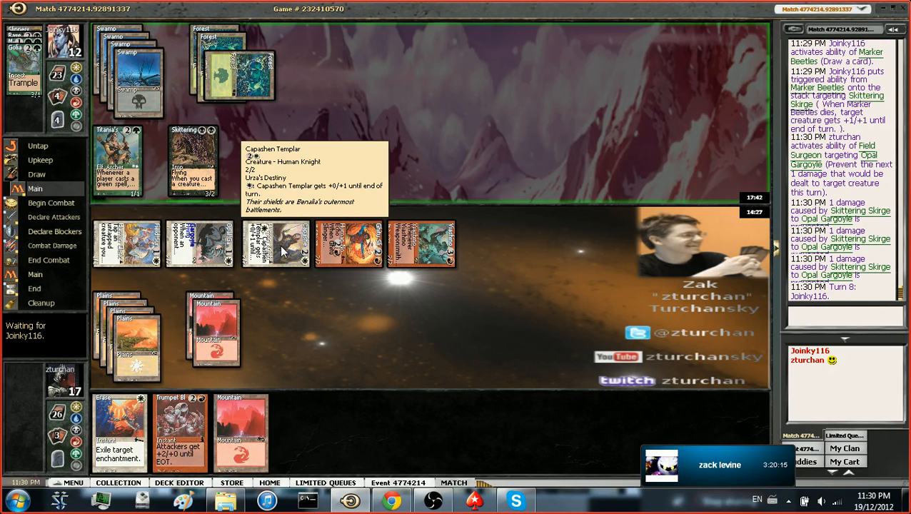
{"action": "left_click", "coordinate": [51, 203]}
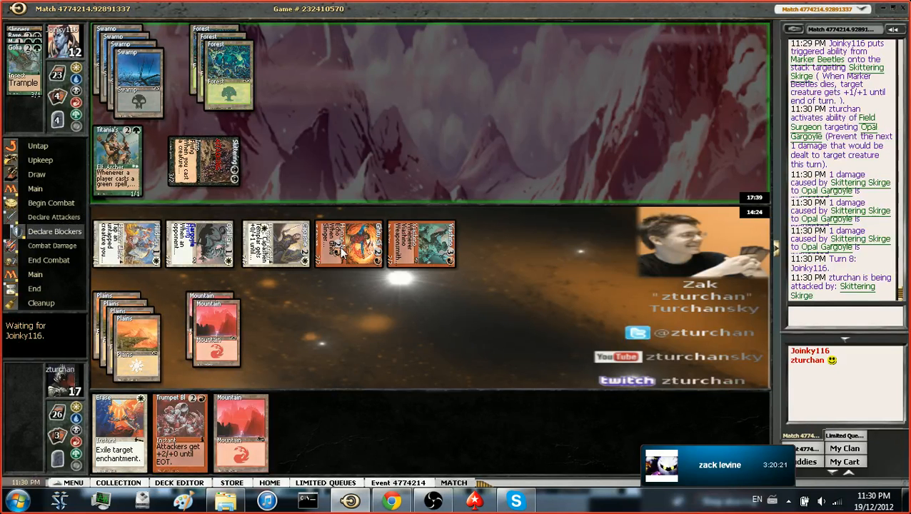
{"action": "mouse_move", "coordinate": [342, 255]}
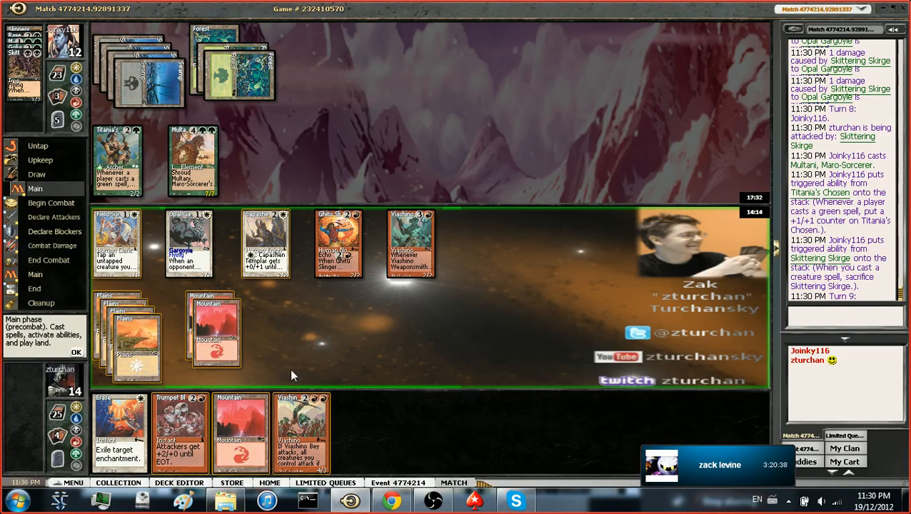
{"action": "mouse_move", "coordinate": [264, 291]}
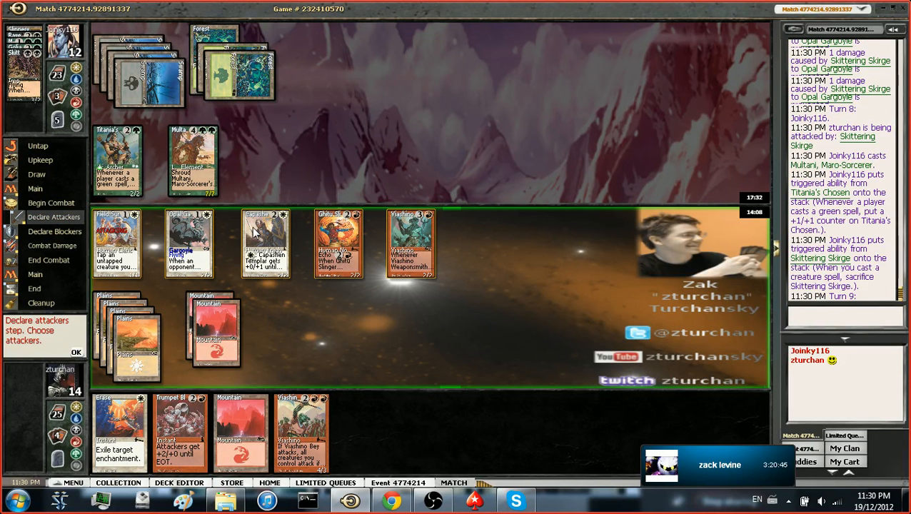
{"action": "mouse_move", "coordinate": [259, 236]}
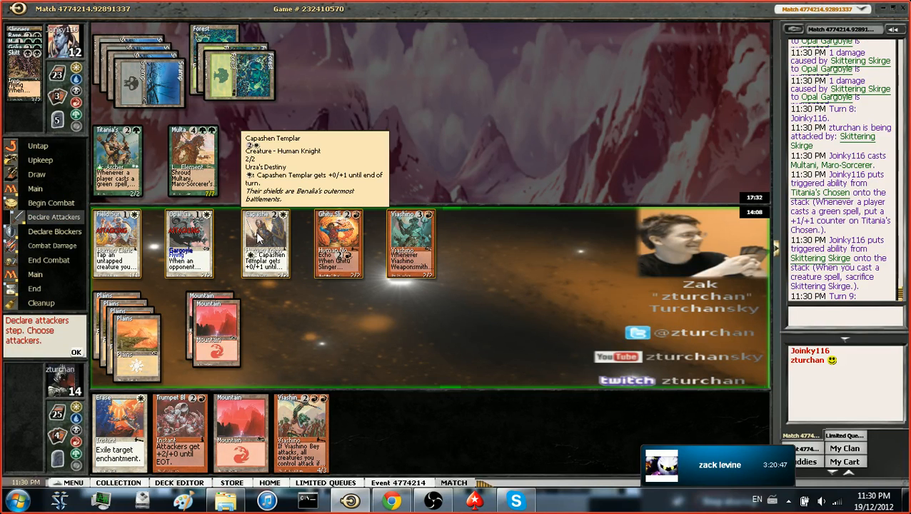
{"action": "mouse_move", "coordinate": [237, 166]}
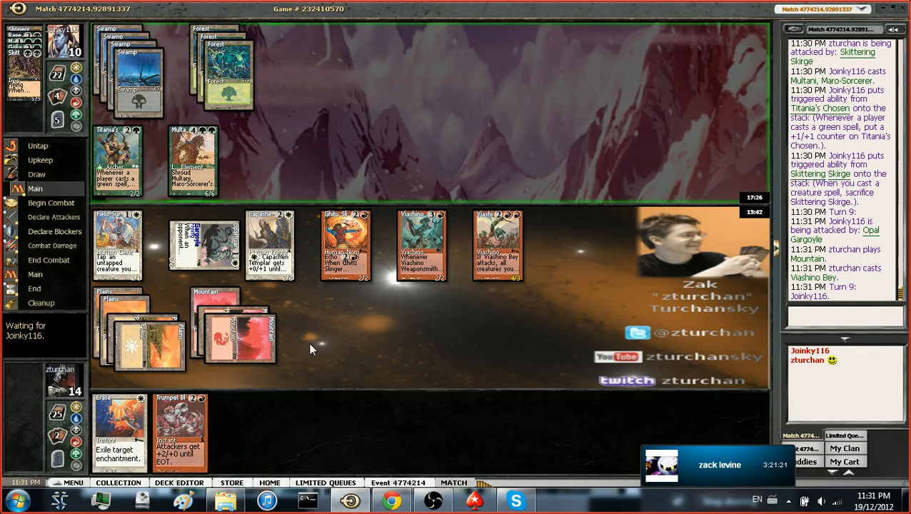
Step: Pass to the opponent's attack, then give the blocking Capashen Templar +0/+1 against Multani
{"action": "left_click", "coordinate": [51, 203]}
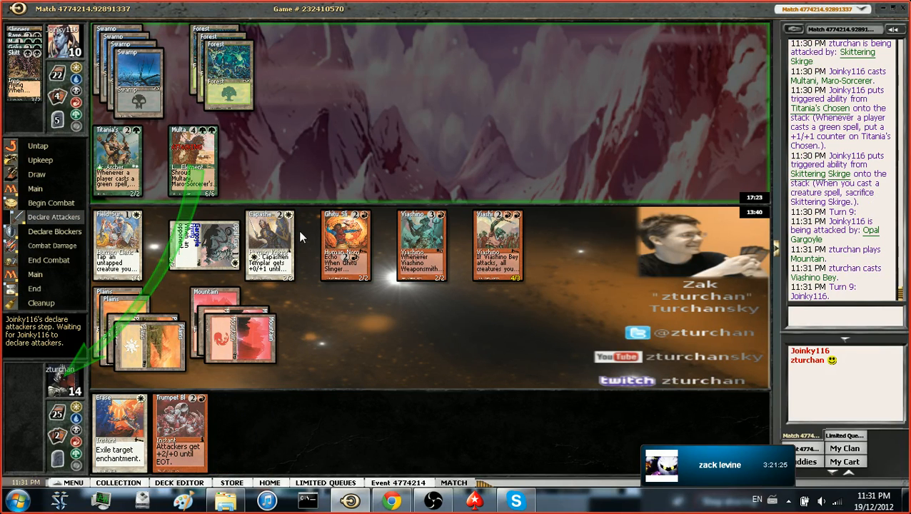
{"action": "mouse_move", "coordinate": [270, 246]}
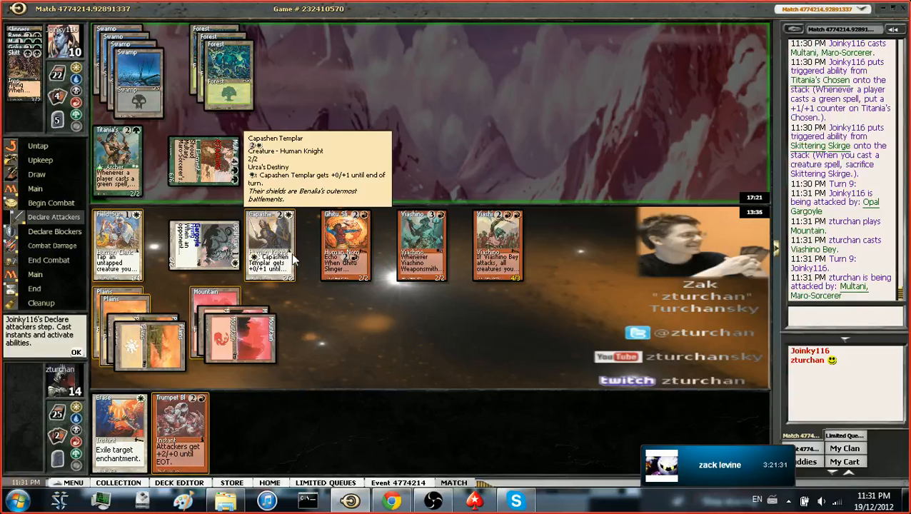
{"action": "mouse_move", "coordinate": [343, 316]}
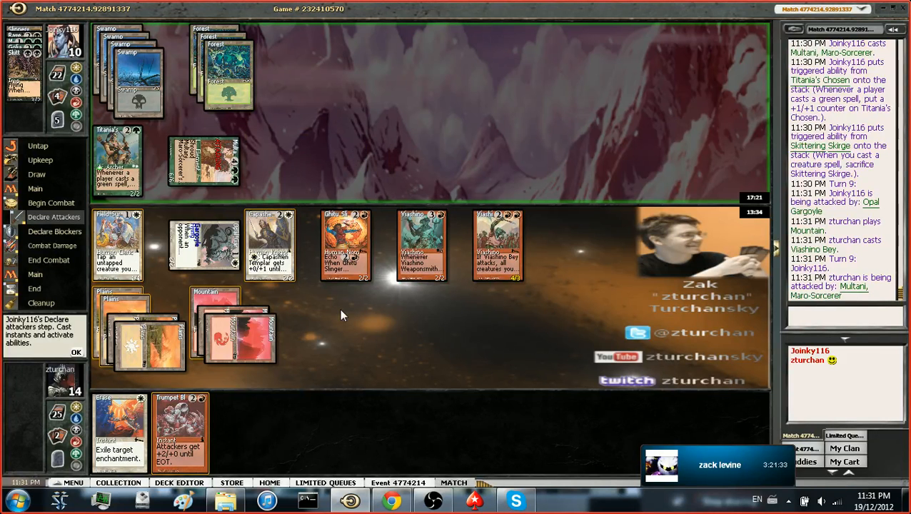
{"action": "mouse_move", "coordinate": [337, 308]}
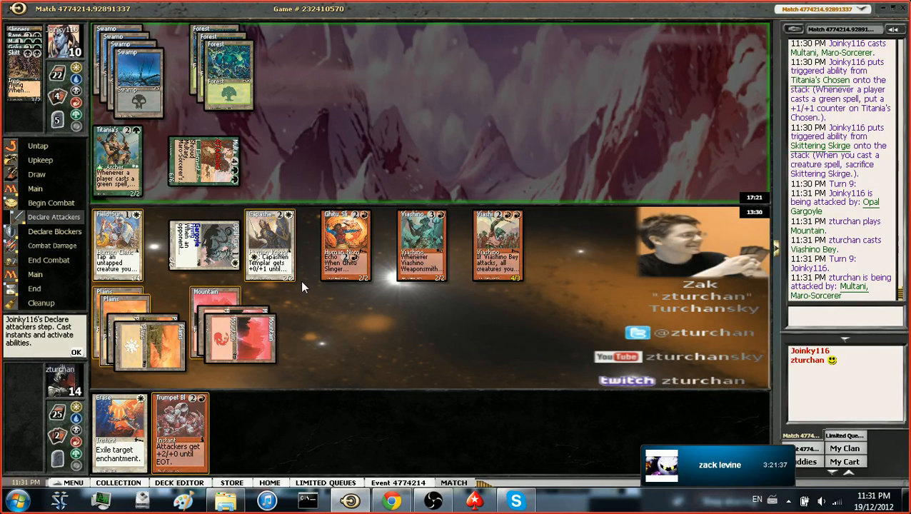
{"action": "mouse_move", "coordinate": [294, 286]}
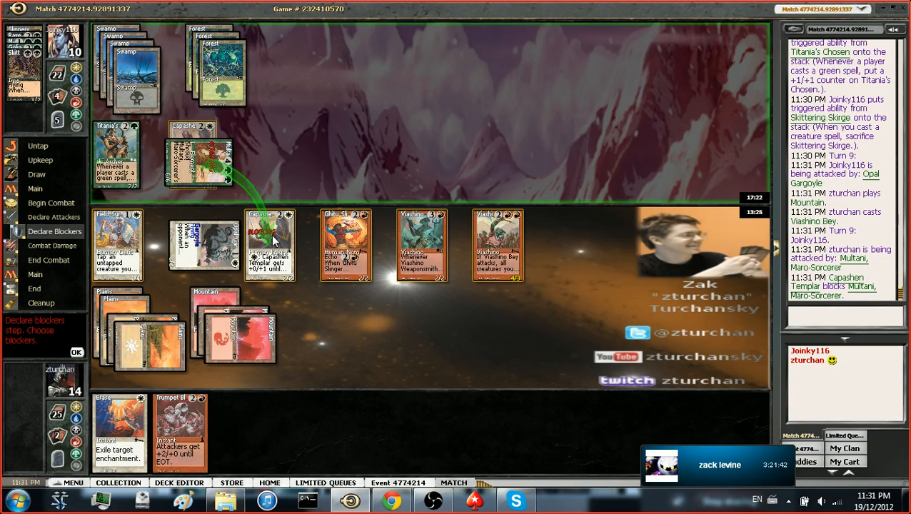
{"action": "mouse_move", "coordinate": [301, 259]}
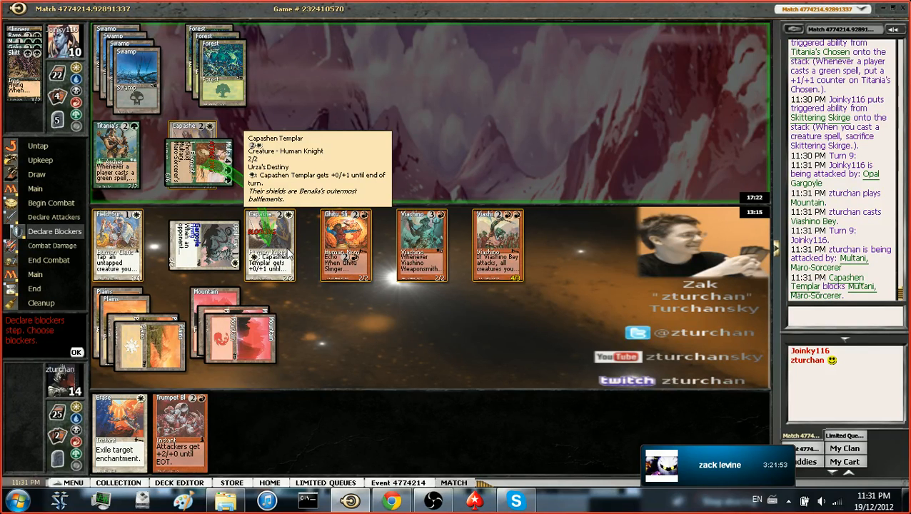
{"action": "mouse_move", "coordinate": [280, 234]}
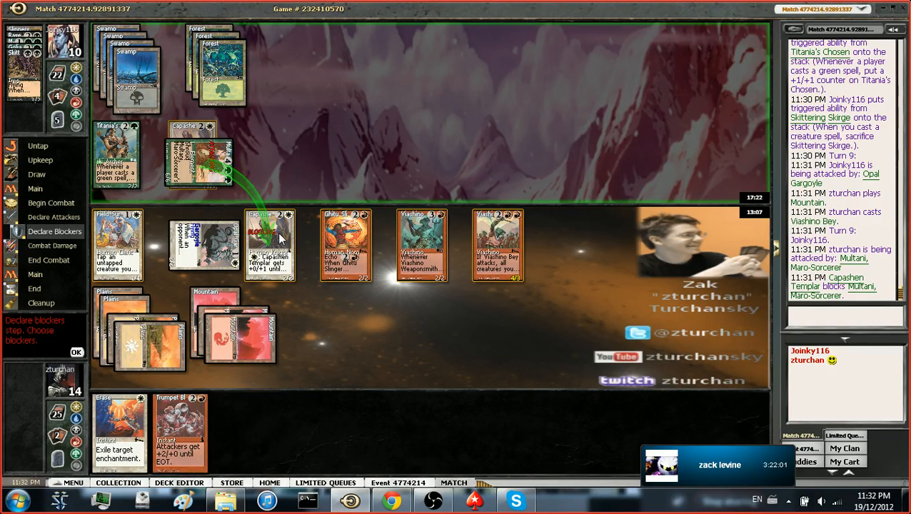
{"action": "mouse_move", "coordinate": [279, 236]}
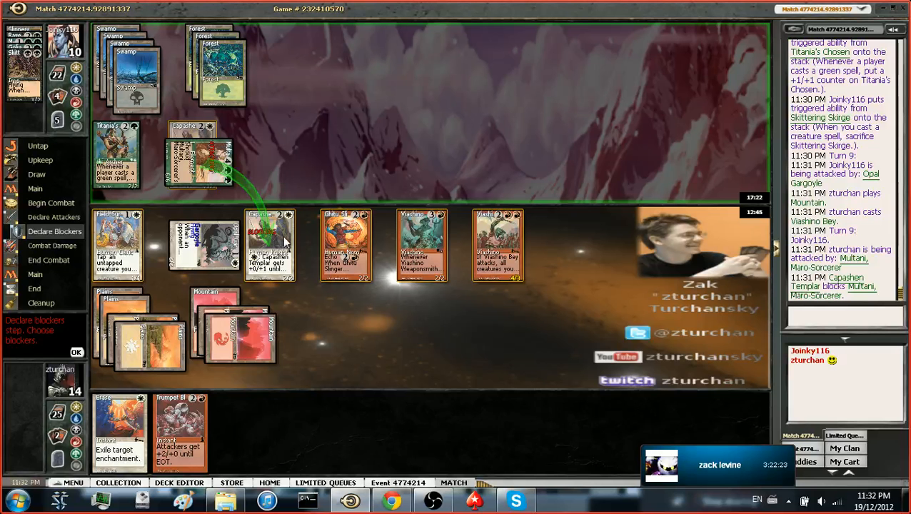
{"action": "left_click", "coordinate": [77, 352]}
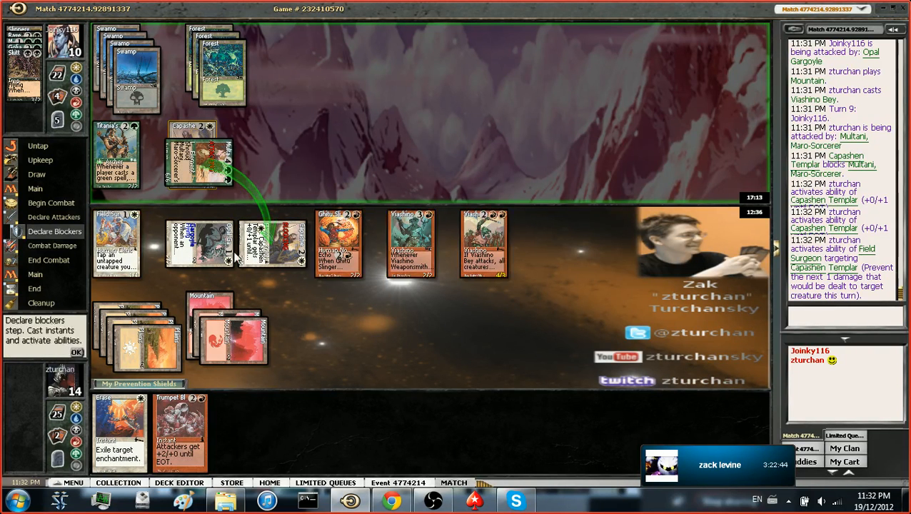
Step: Resolve combat damage on Capashen Templar and let the Yavimaya Granger trigger resolve
{"action": "left_click", "coordinate": [76, 352]}
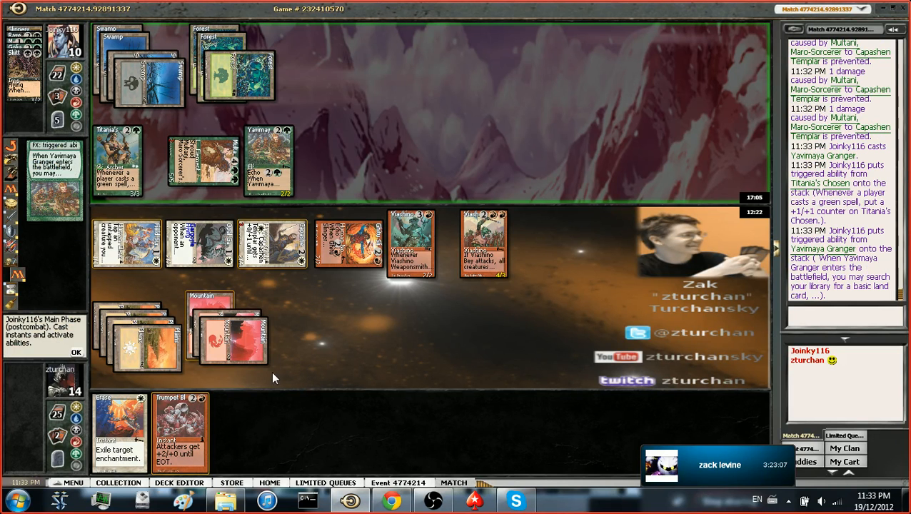
{"action": "left_click", "coordinate": [75, 352]}
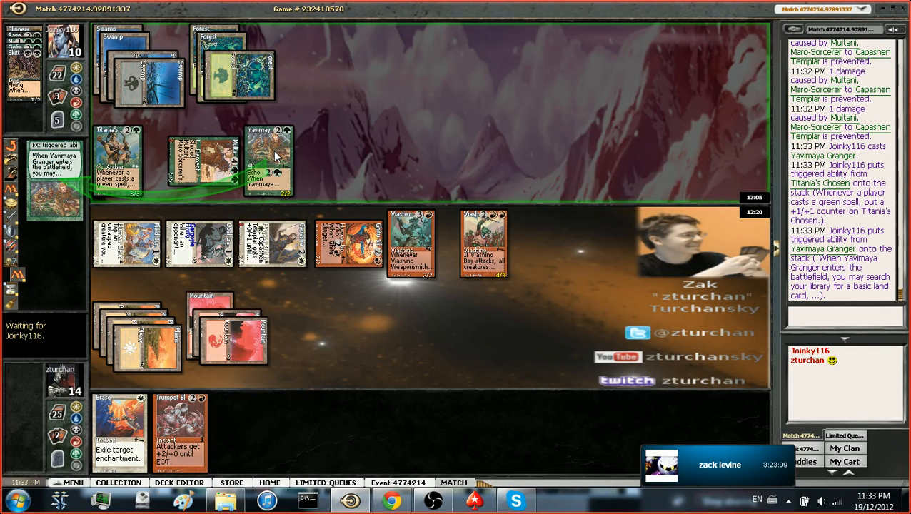
{"action": "mouse_move", "coordinate": [274, 154]}
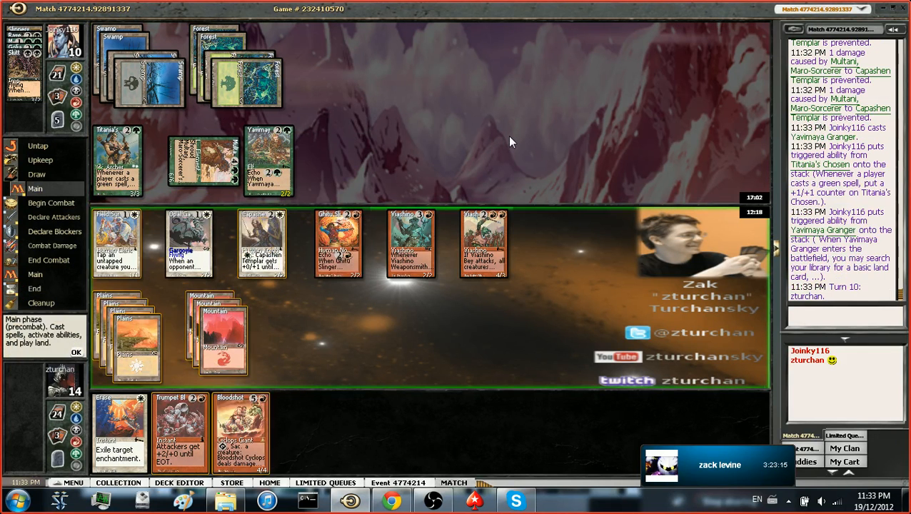
{"action": "mouse_move", "coordinate": [370, 314]}
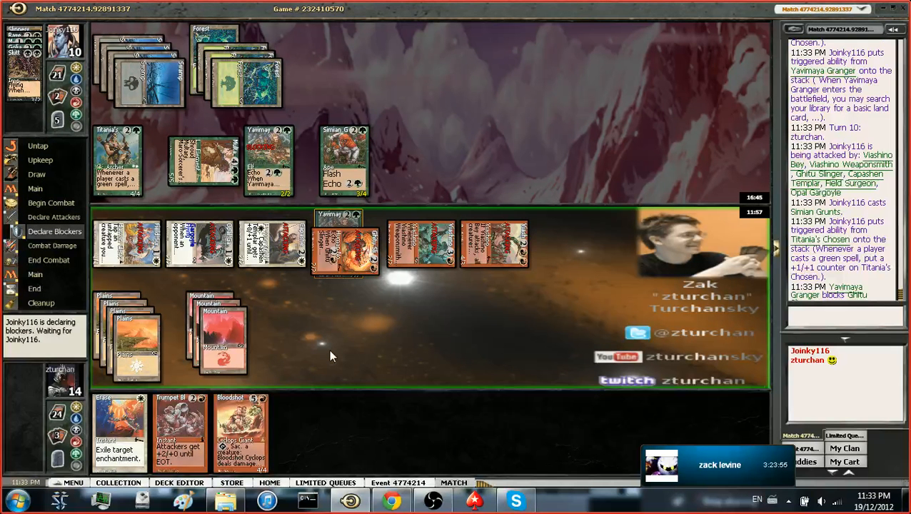
Step: Attack with all six creatures while the opponent assigns Titania's Chosen and Simian Grunts as blockers
{"action": "right_click", "coordinate": [332, 356]}
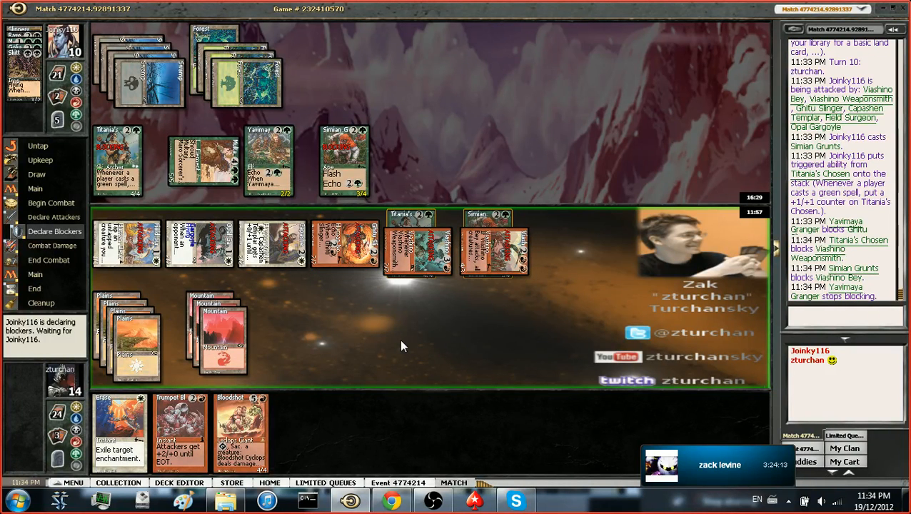
{"action": "right_click", "coordinate": [403, 345]}
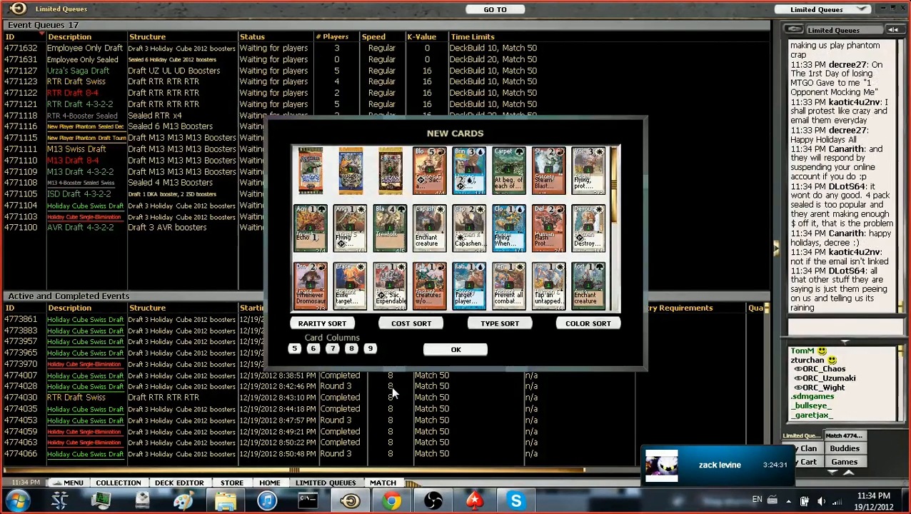
{"action": "mouse_move", "coordinate": [428, 333]}
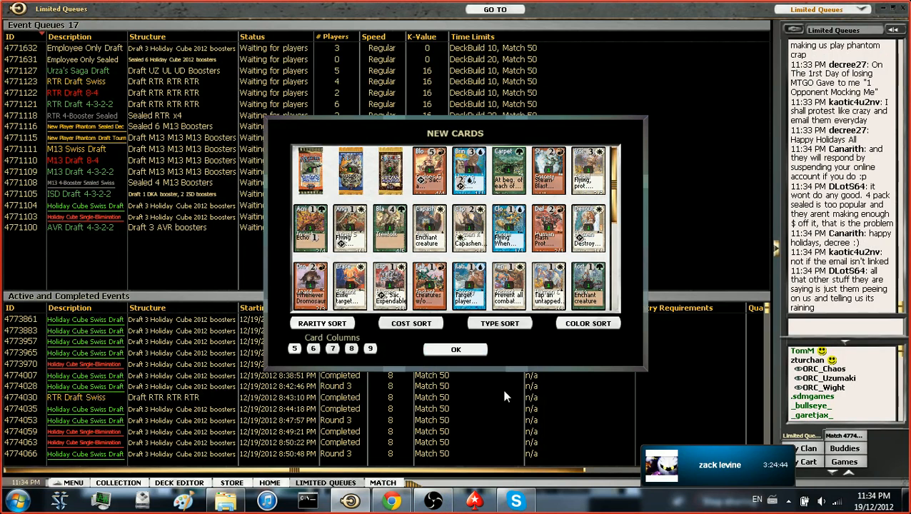
{"action": "mouse_move", "coordinate": [364, 127]}
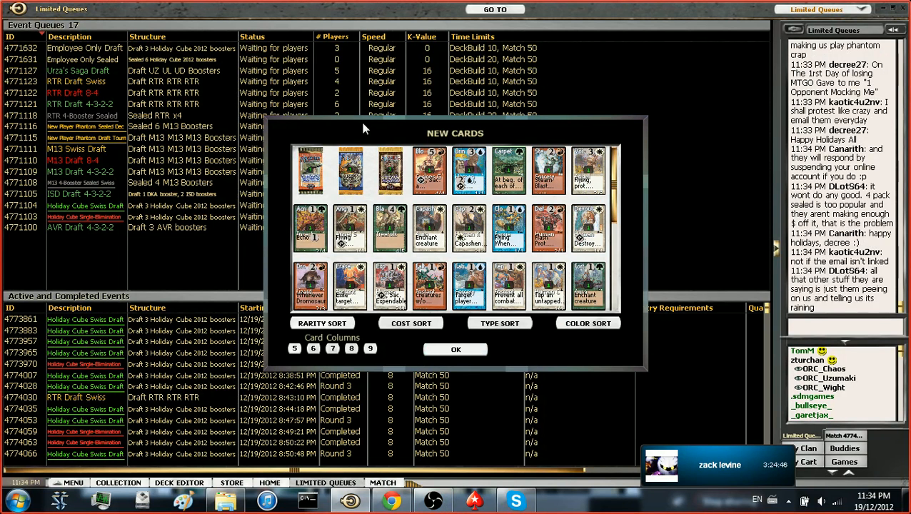